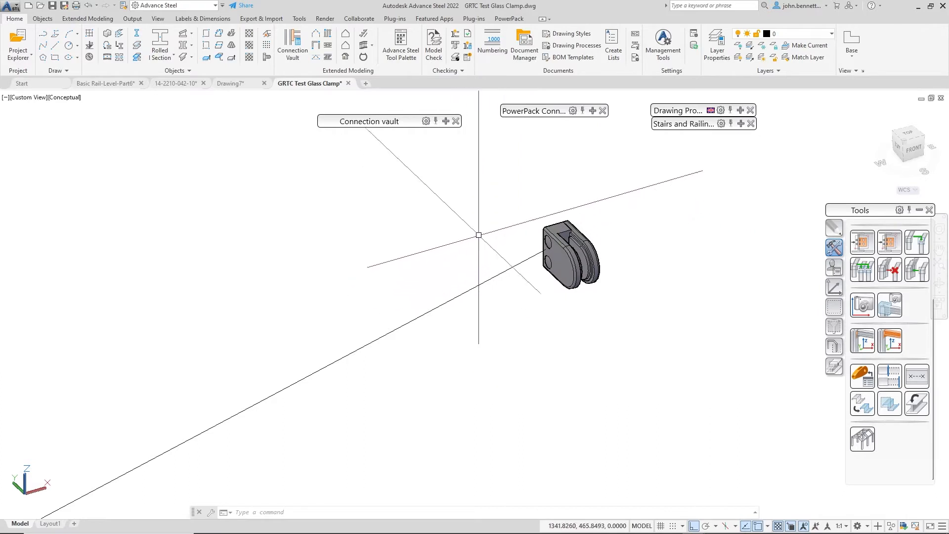
Step: Zoom out until both the glass clamp and the distant WCS origin are visible
drag(477, 235, 186, 278)
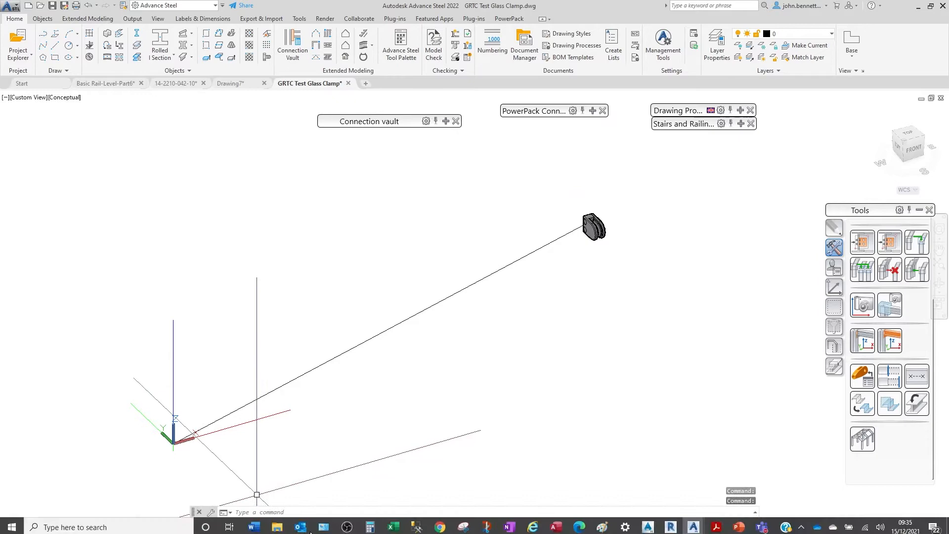
mouse_move(277, 524)
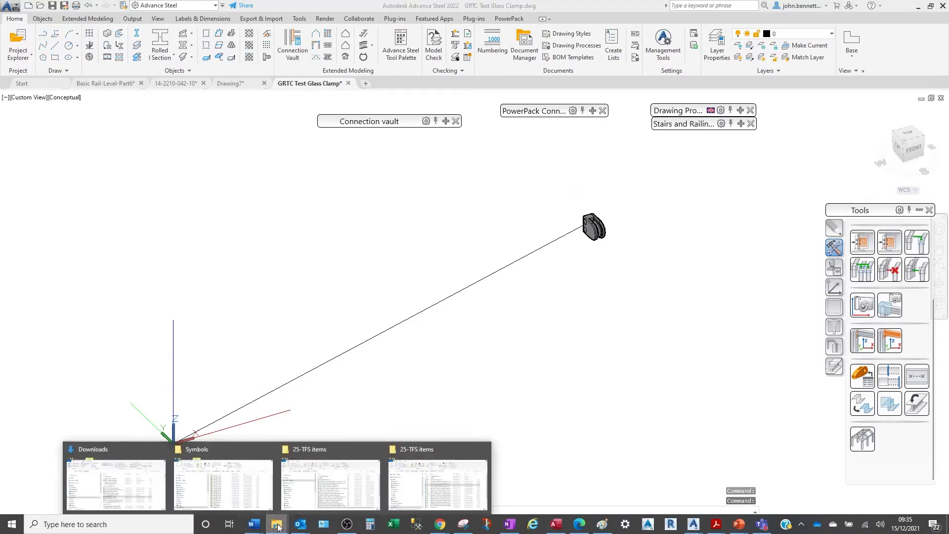
Step: Bring up File Explorer on the GBR Shared Support Symbols folder and browse its drawing files
click(222, 485)
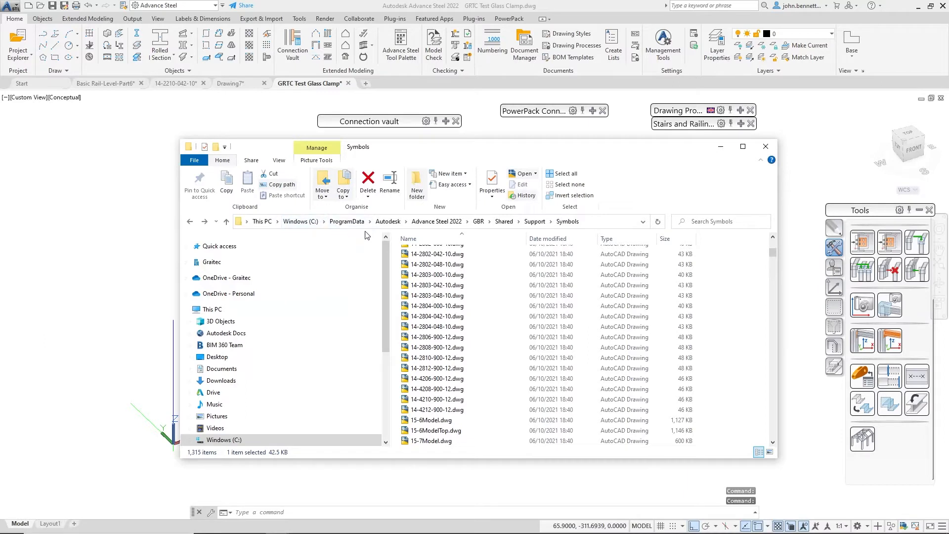
mouse_move(347, 221)
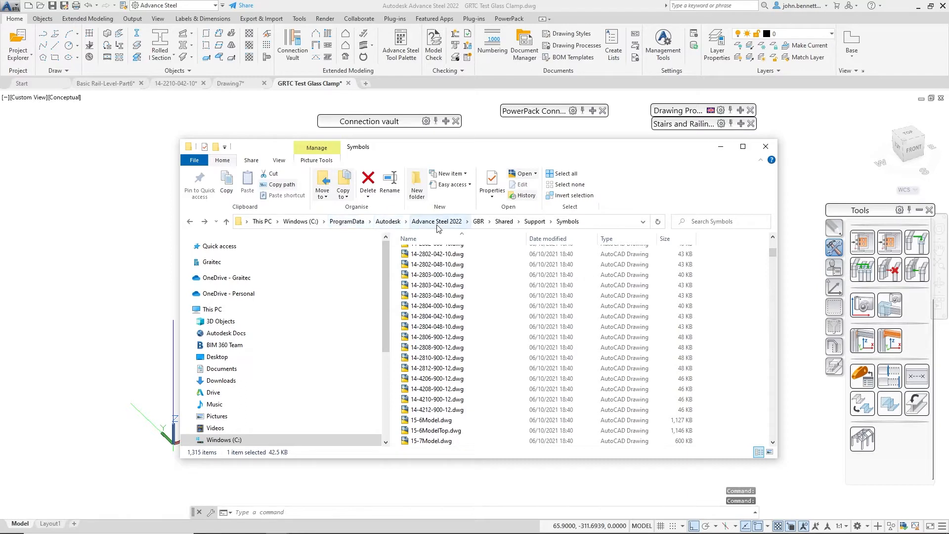
mouse_move(451, 229)
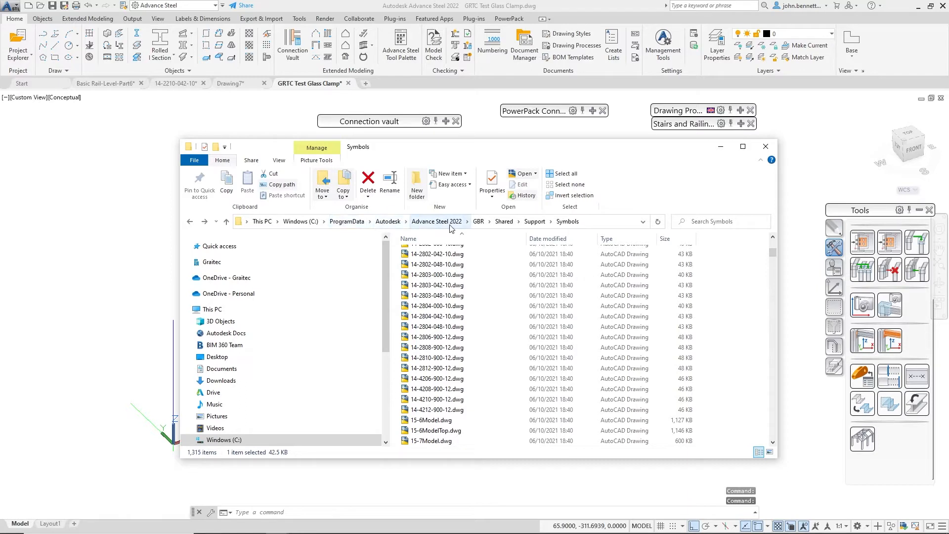
mouse_move(479, 221)
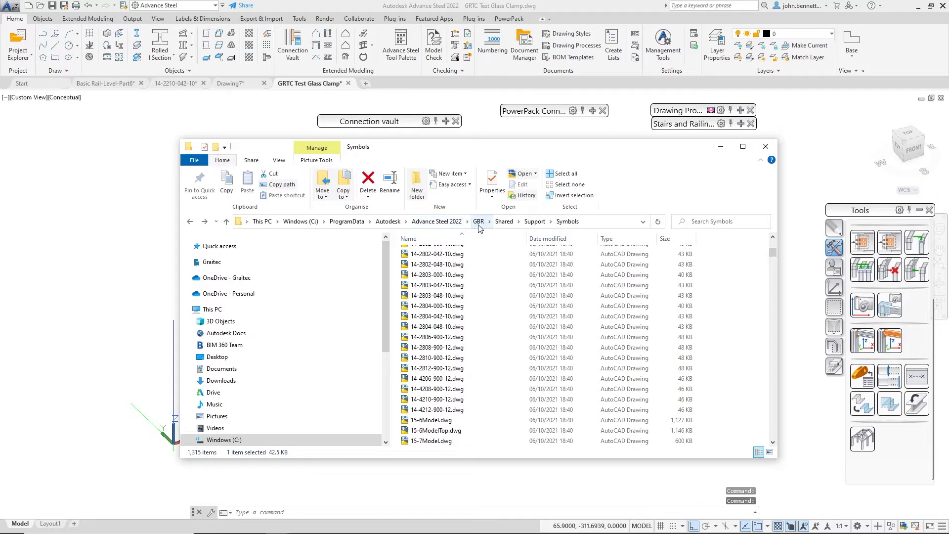
mouse_move(504, 226)
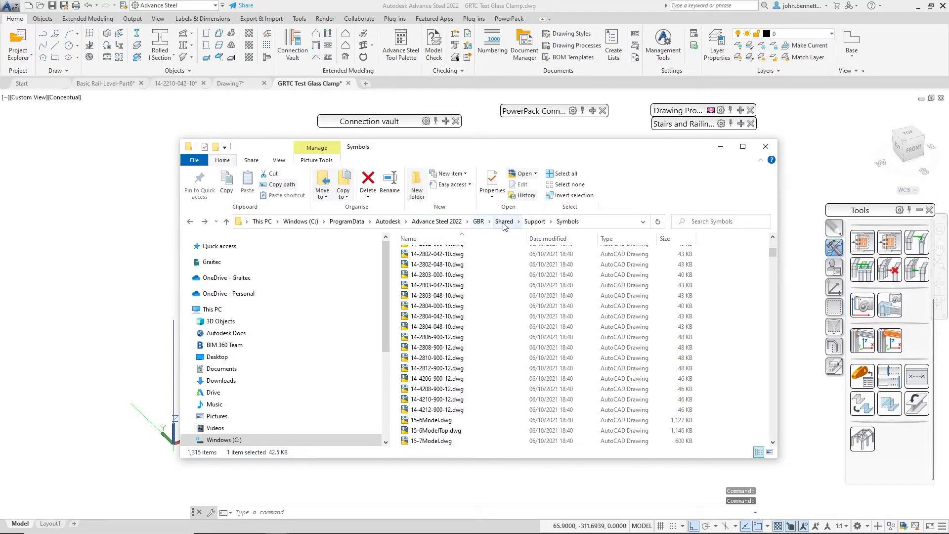
mouse_move(573, 225)
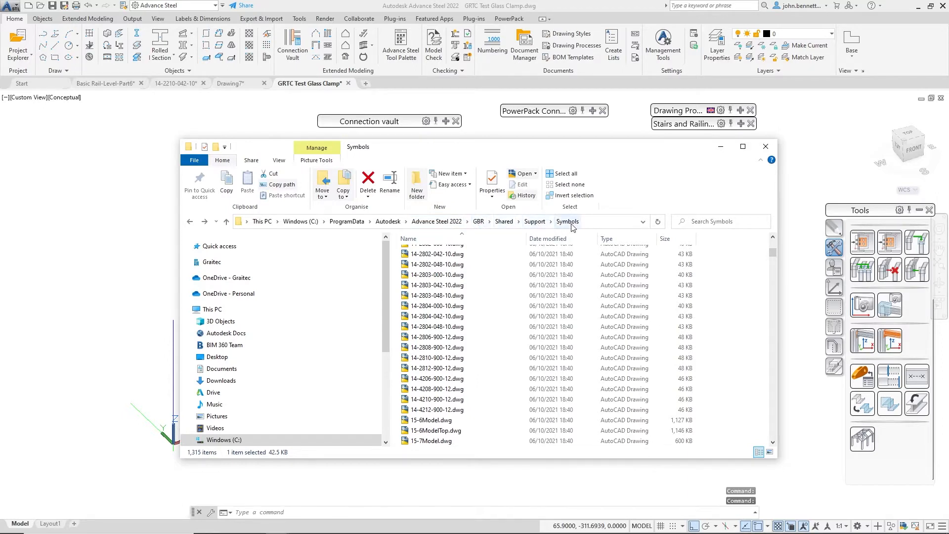
mouse_move(485, 378)
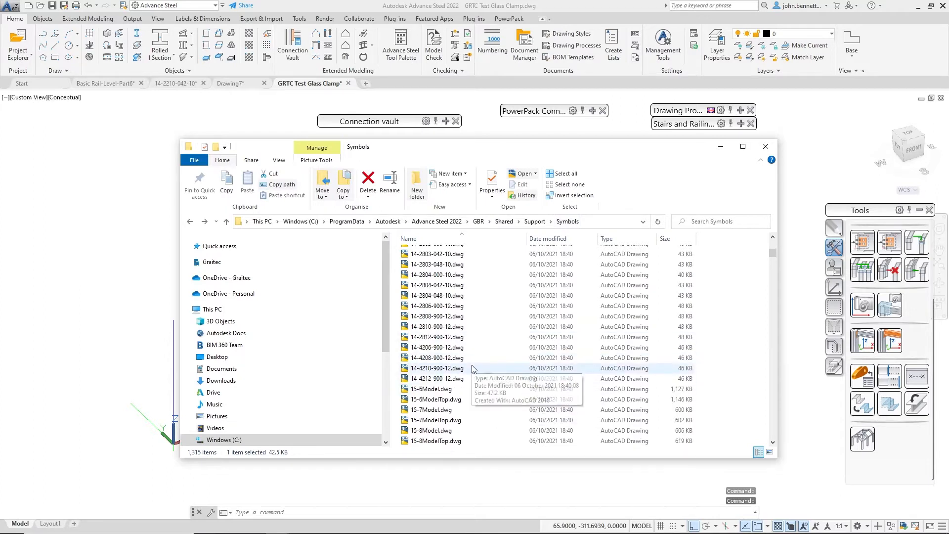
scroll(down, 3)
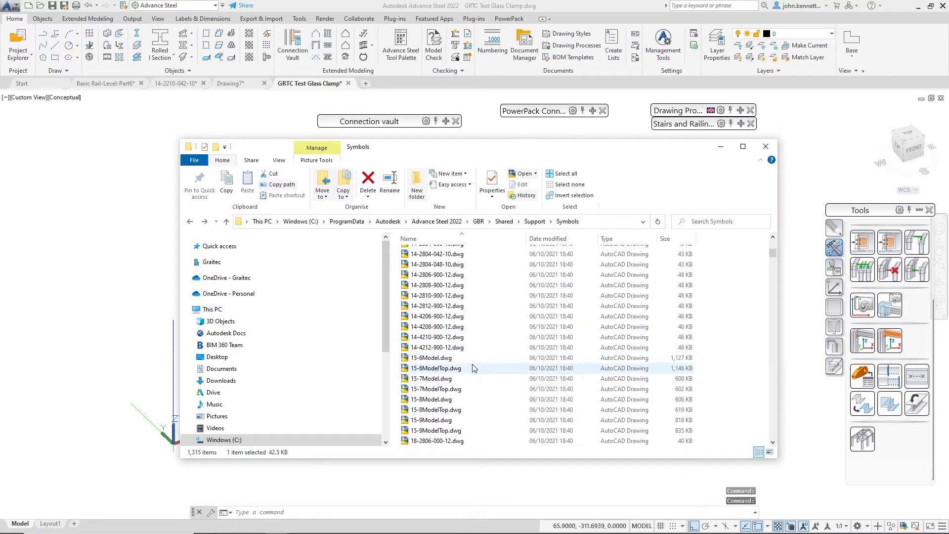
mouse_move(471, 347)
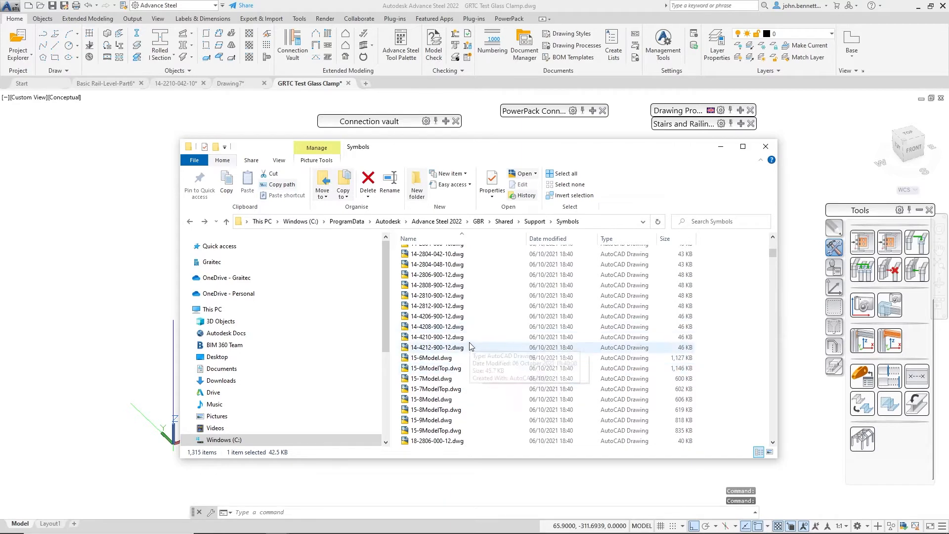
scroll(down, 3)
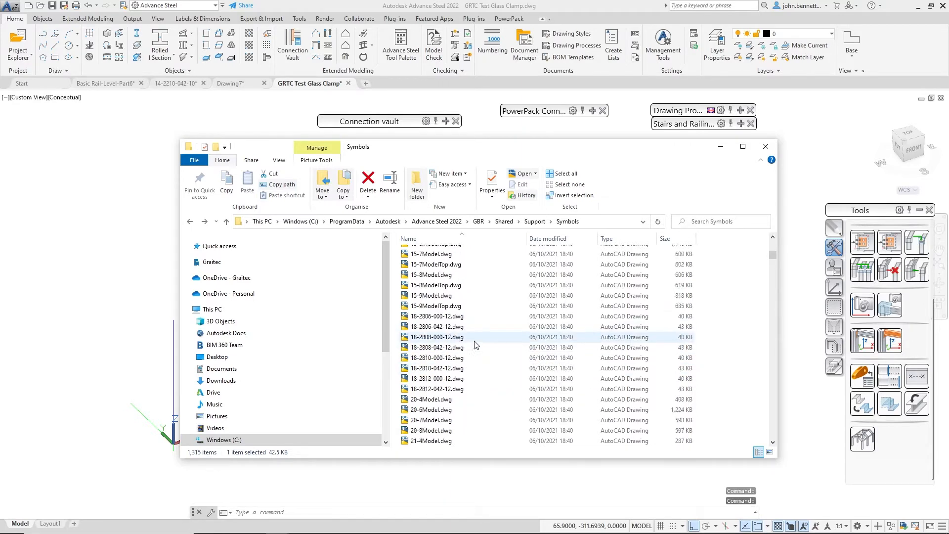
scroll(up, 3)
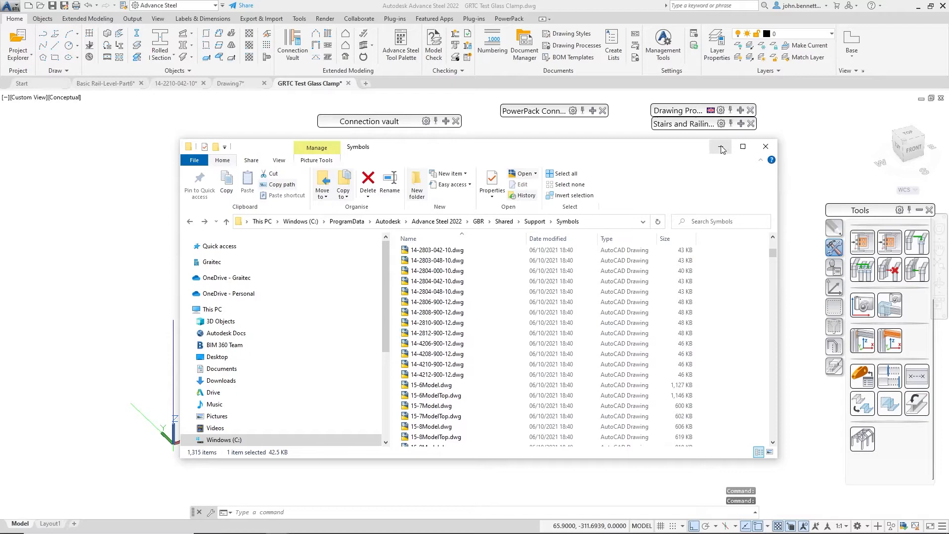
Step: Minimize File Explorer and start a selection window beside the clamp in Advance Steel
click(765, 146)
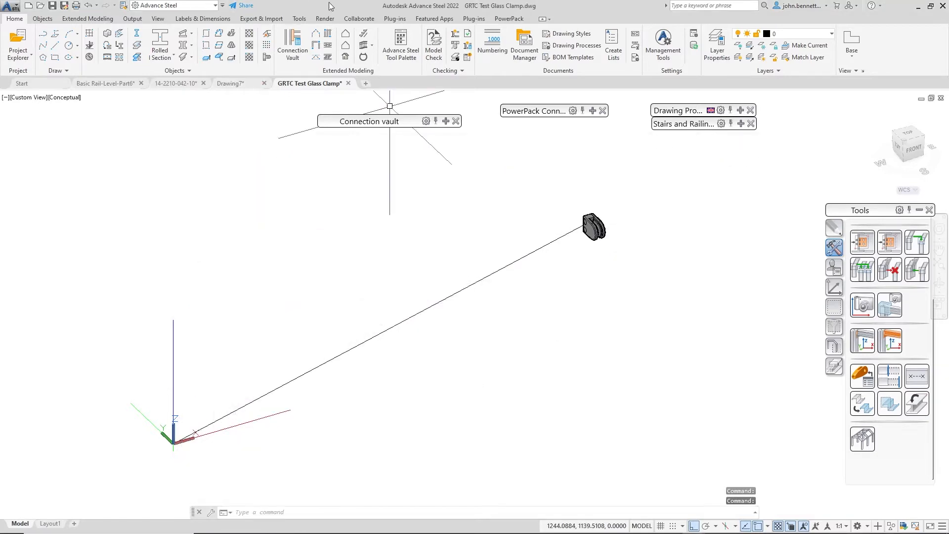
mouse_move(456, 292)
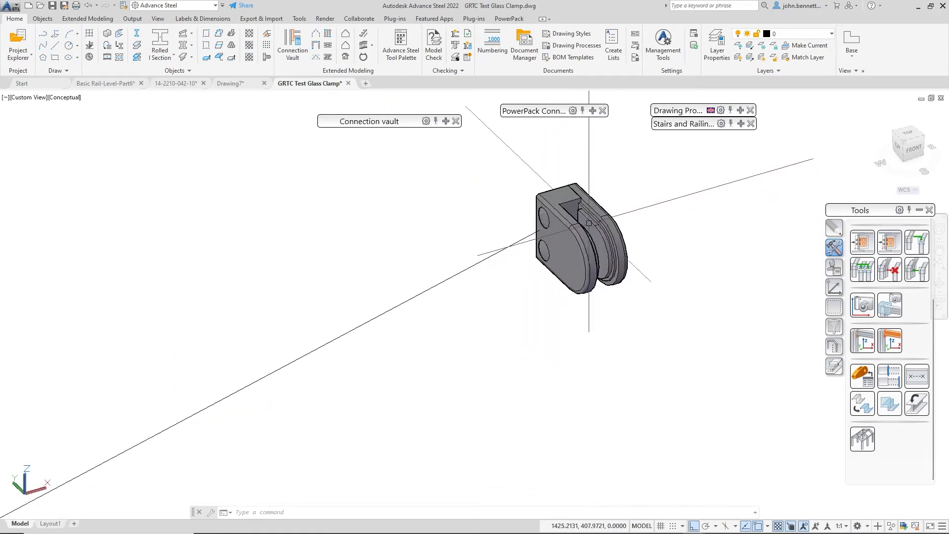
click(569, 243)
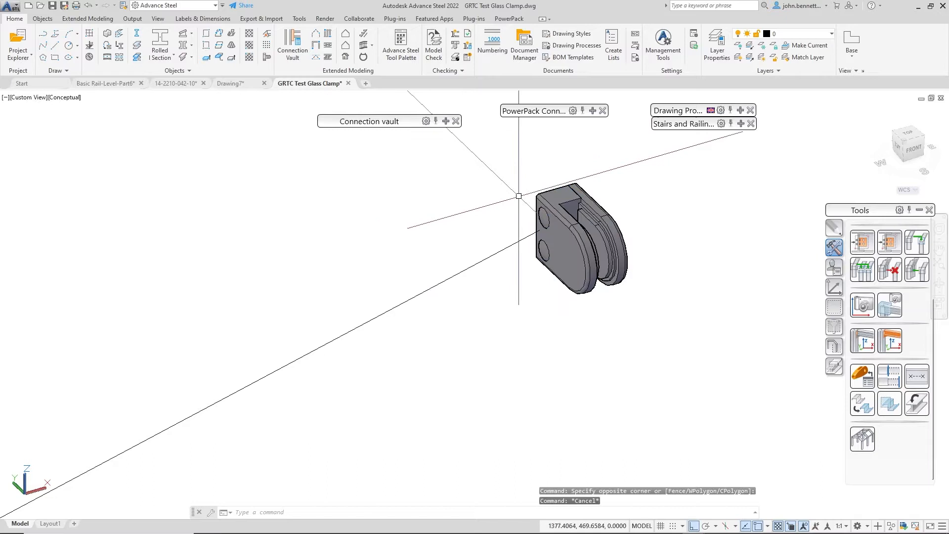
click(578, 242)
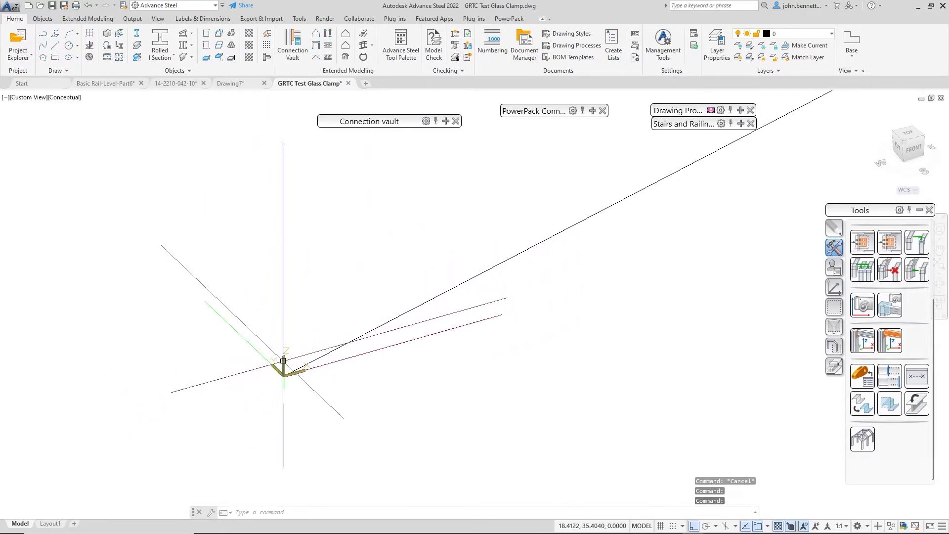
mouse_move(283, 363)
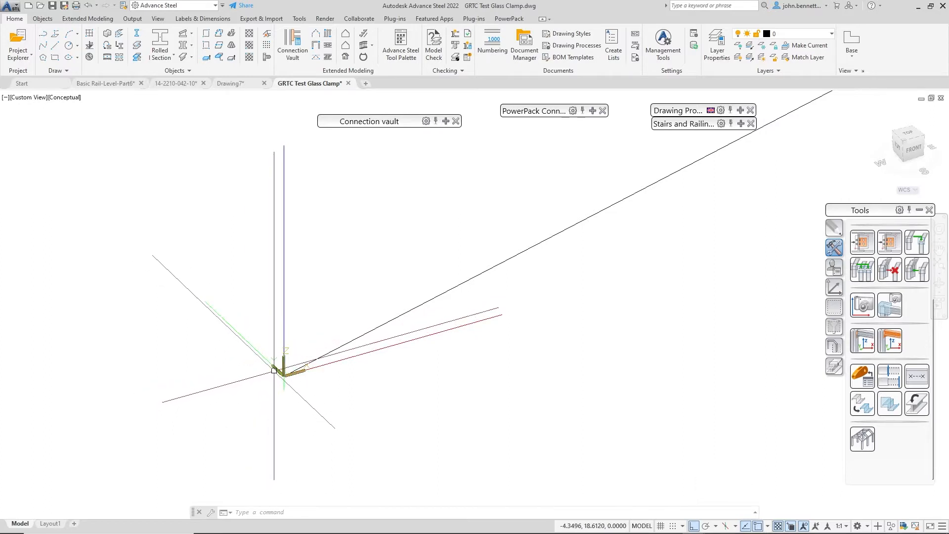
Step: Check the UCS Icon Settings from the coordinate icon's right-click menu
right_click(275, 369)
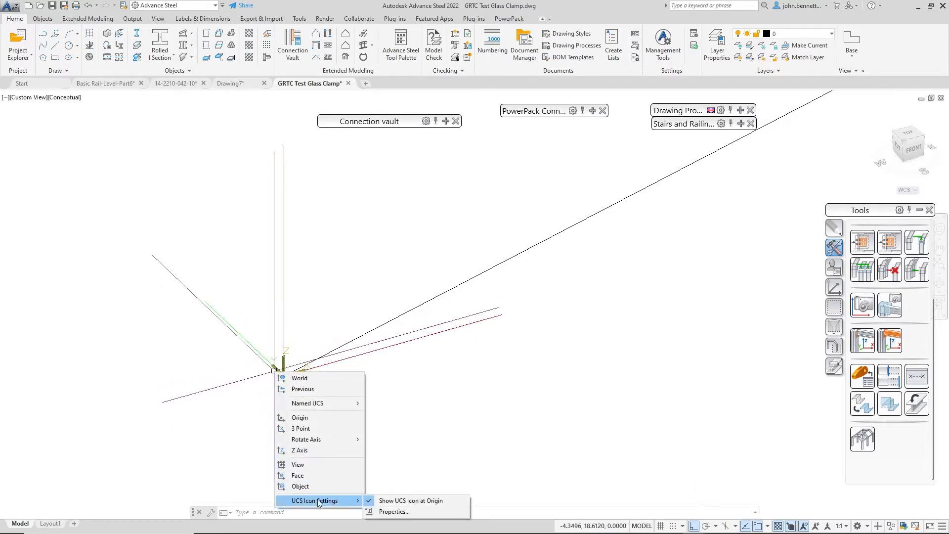
click(410, 499)
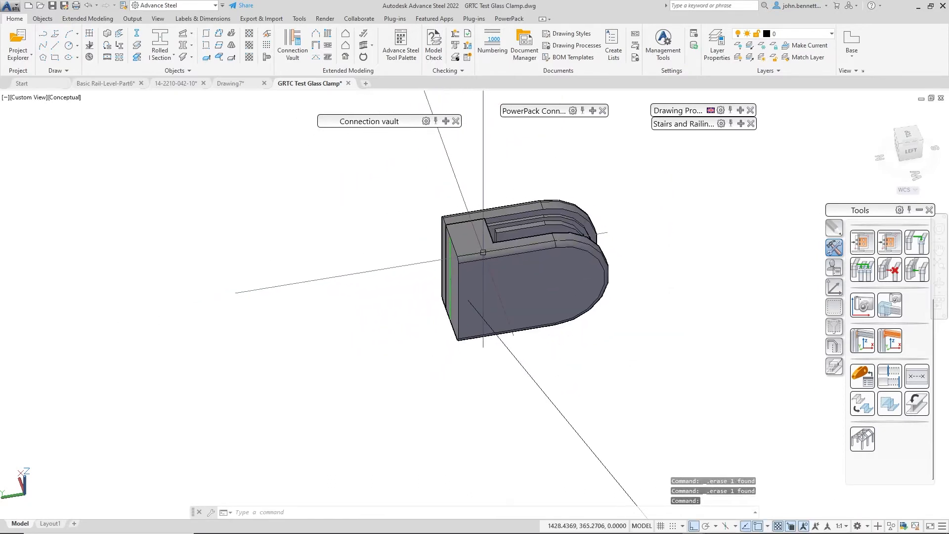
Step: Select the clamp to see its two solids, then confirm they are now one unioned body
click(520, 272)
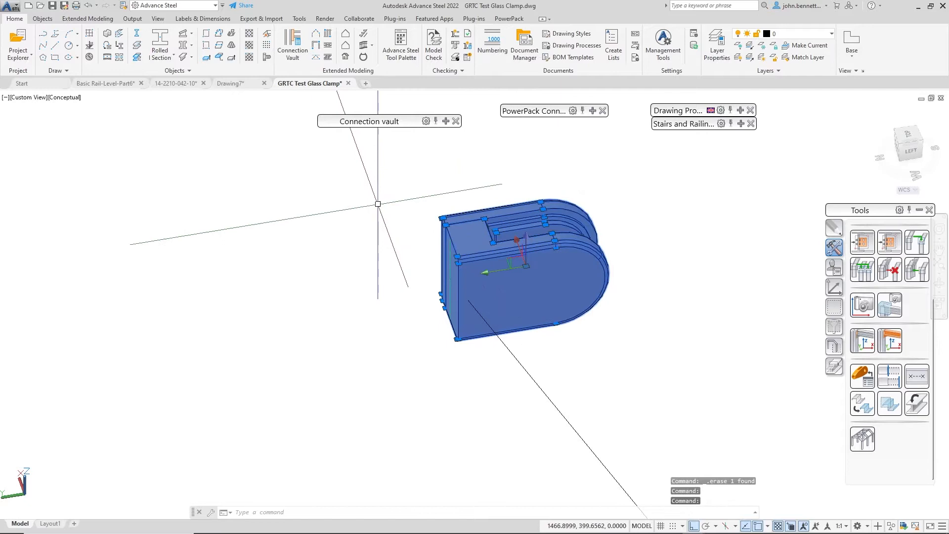
key(Escape)
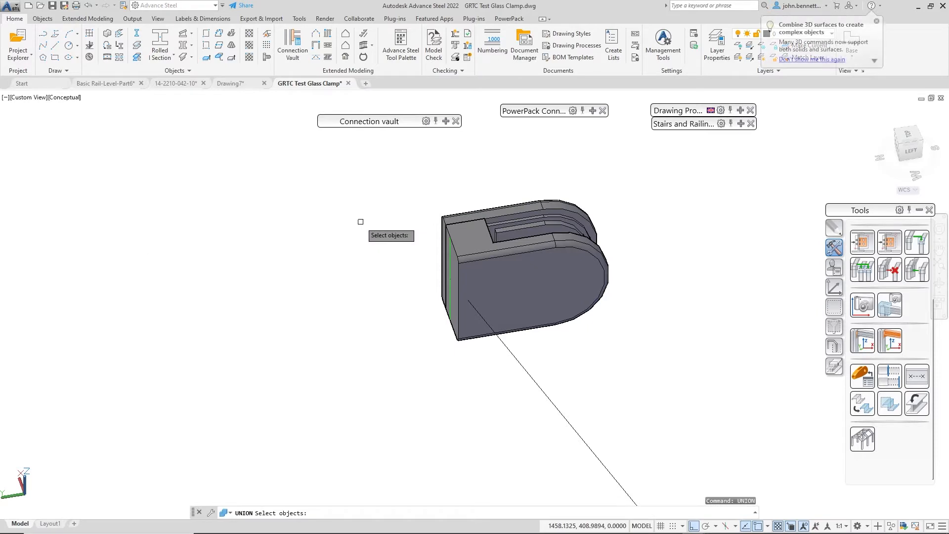
mouse_move(460, 214)
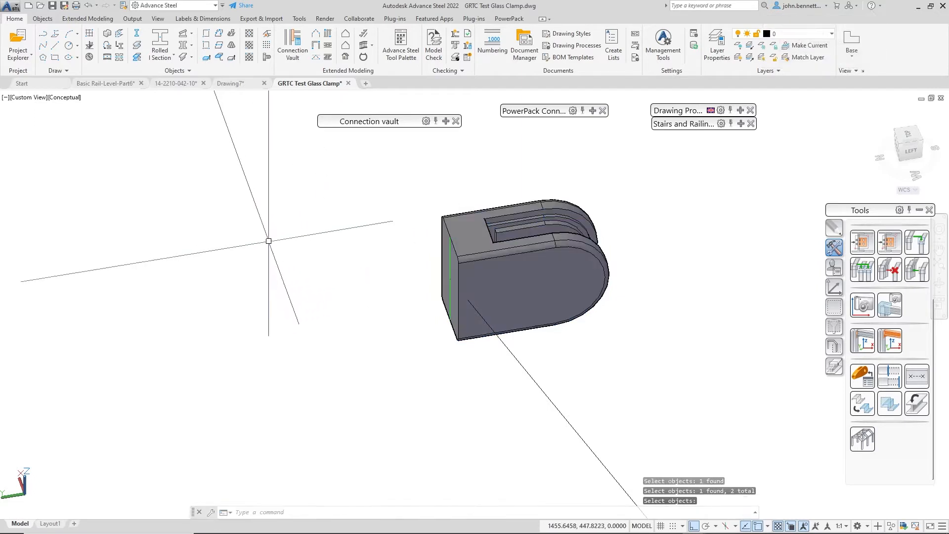
click(527, 266)
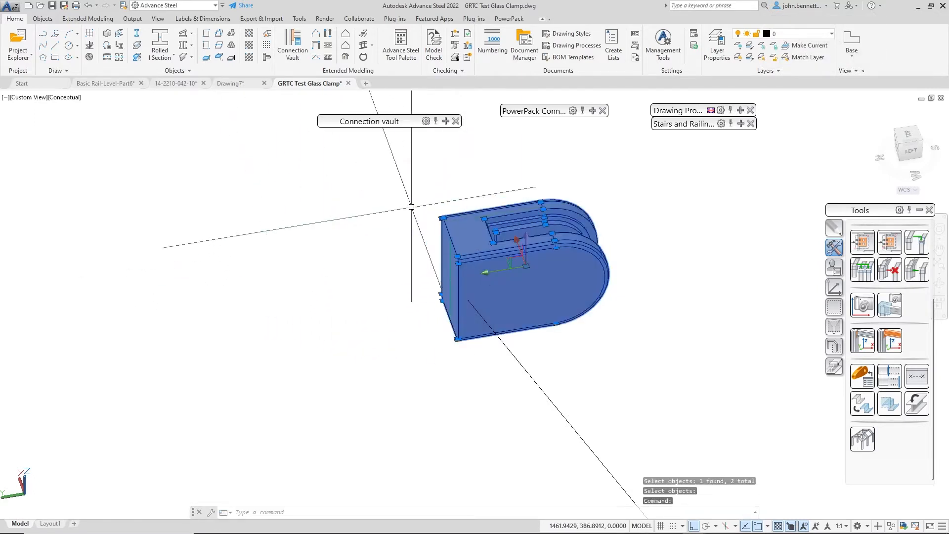
key(Escape)
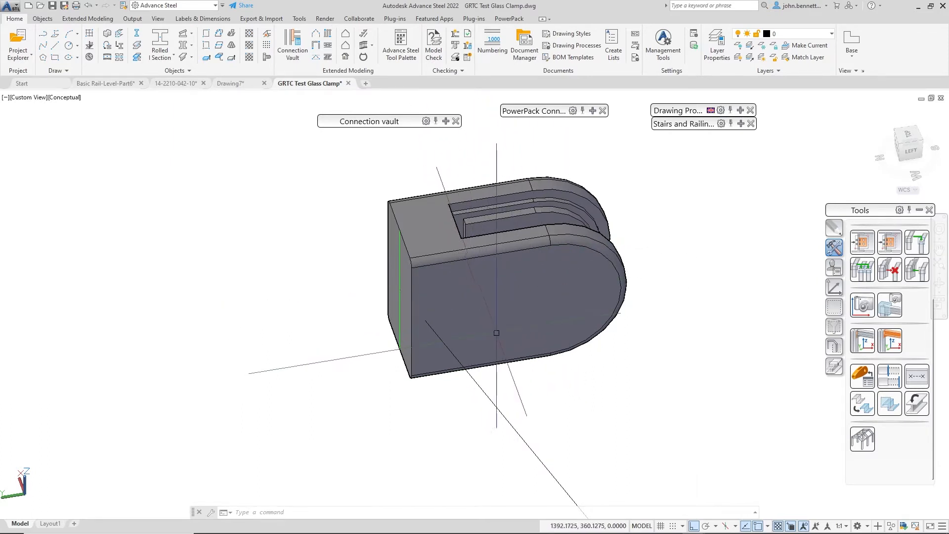
Step: Move the clamp from its corner base point to 0,0,0 using the right-click Move command
scroll(down, 3)
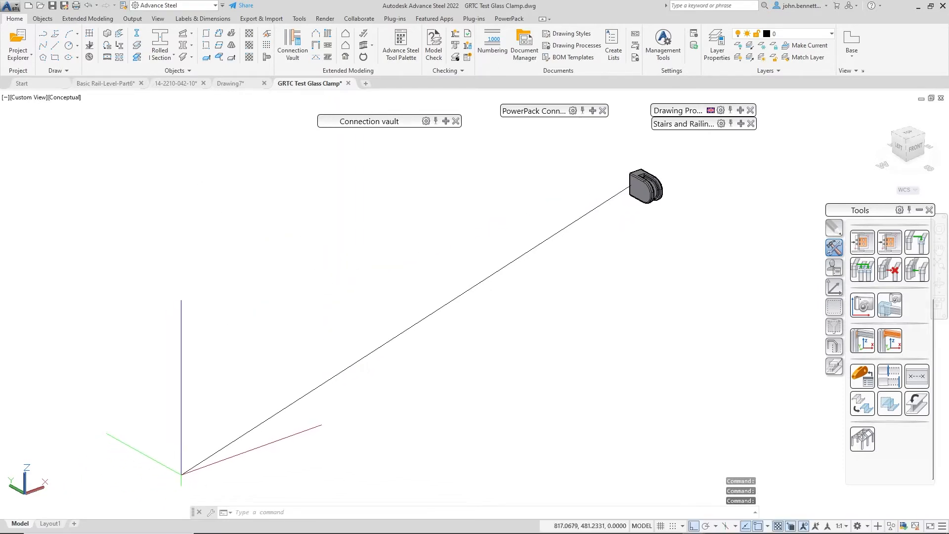
mouse_move(609, 236)
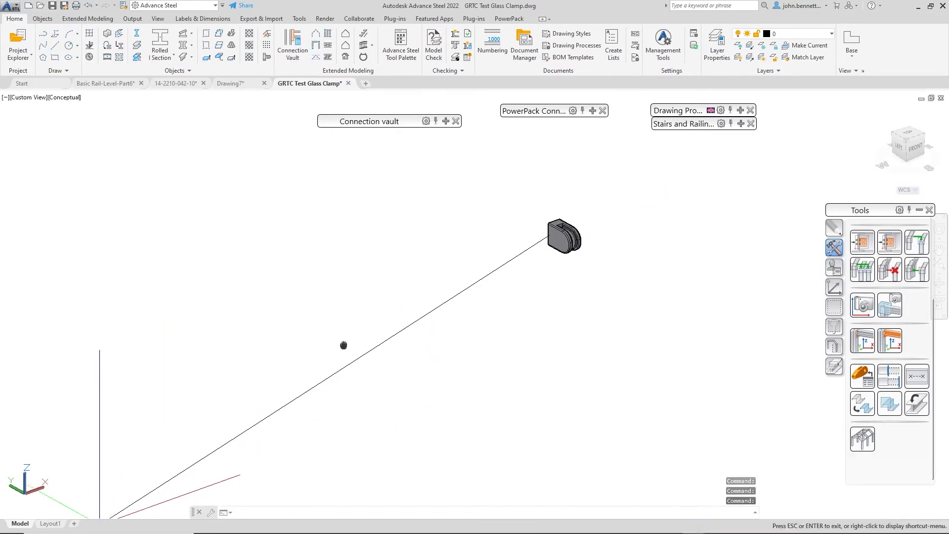
click(525, 268)
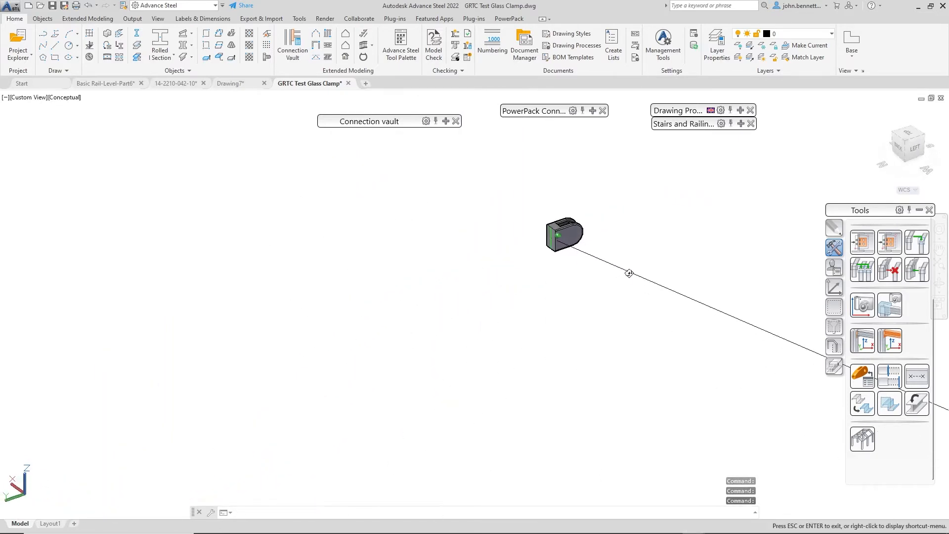
click(566, 249)
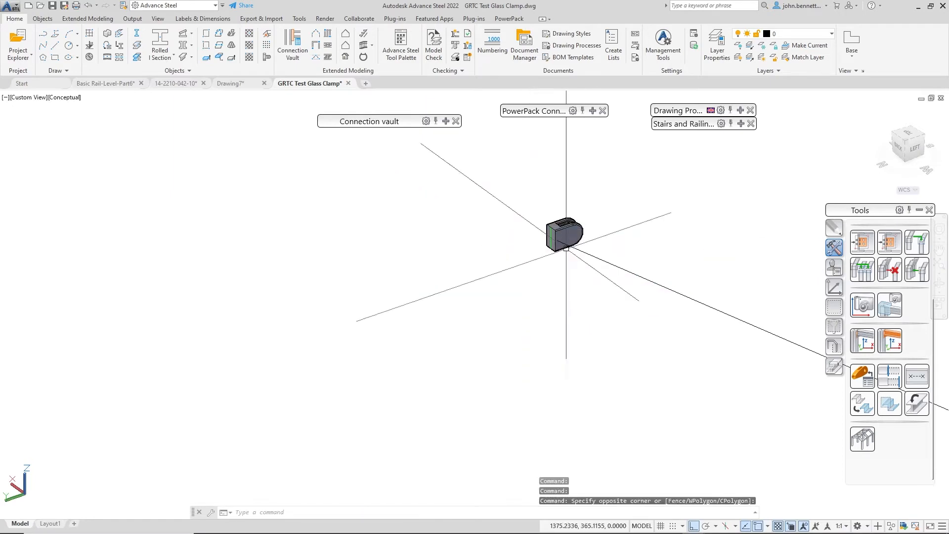
right_click(566, 233)
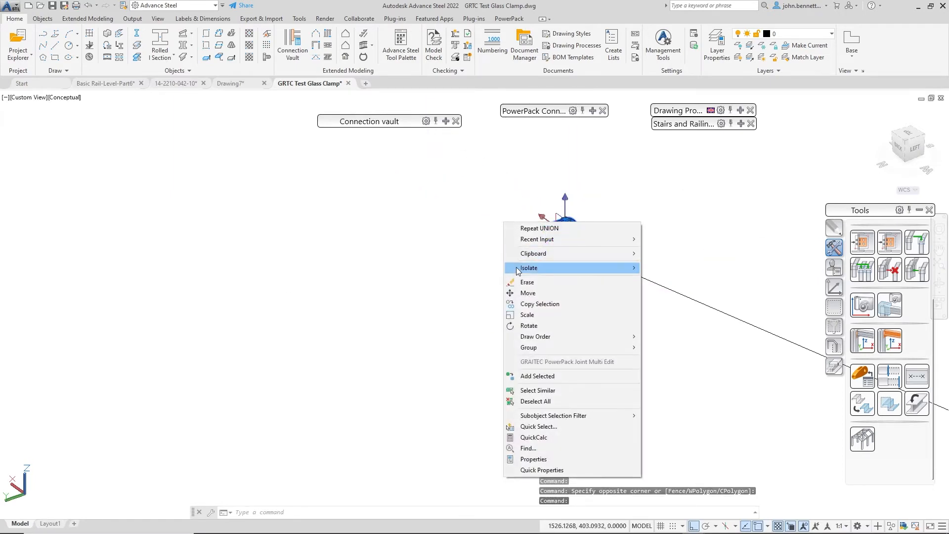
click(528, 293)
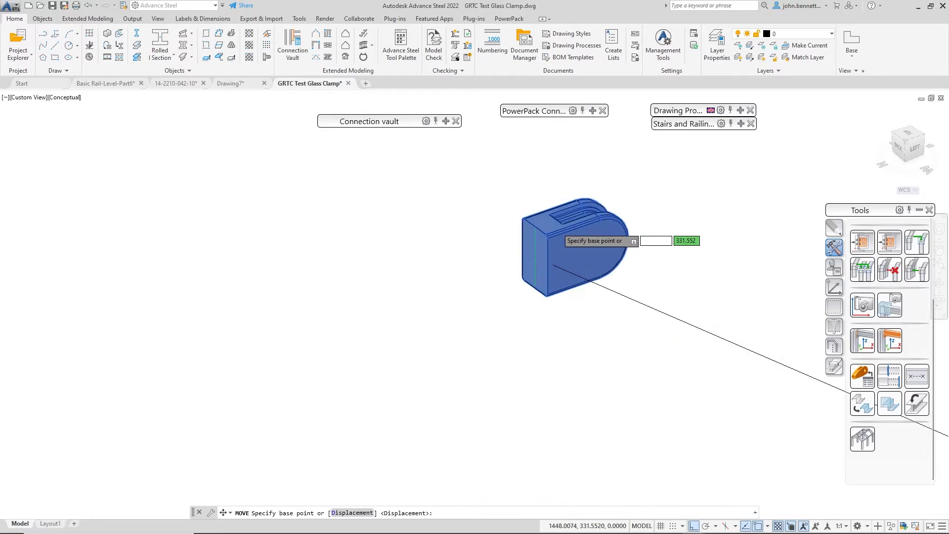
click(527, 264)
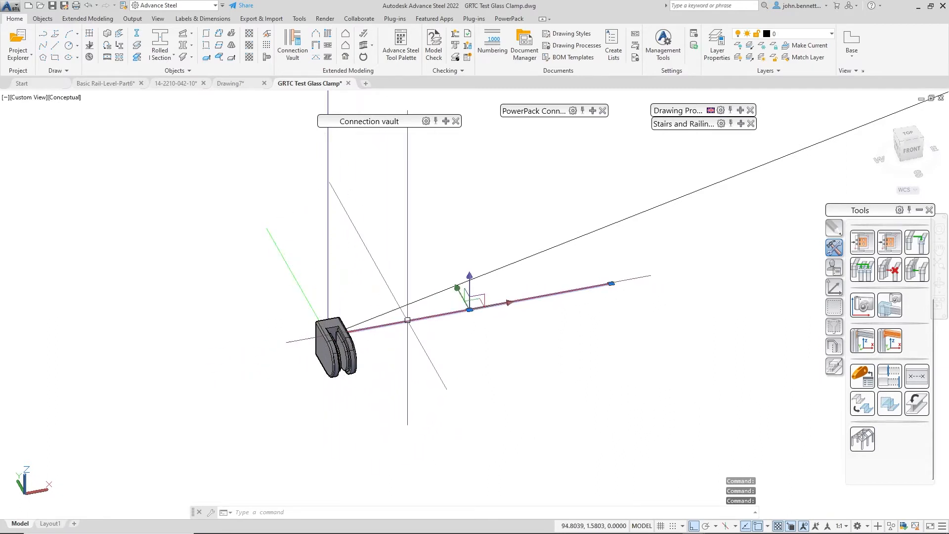
key(Escape)
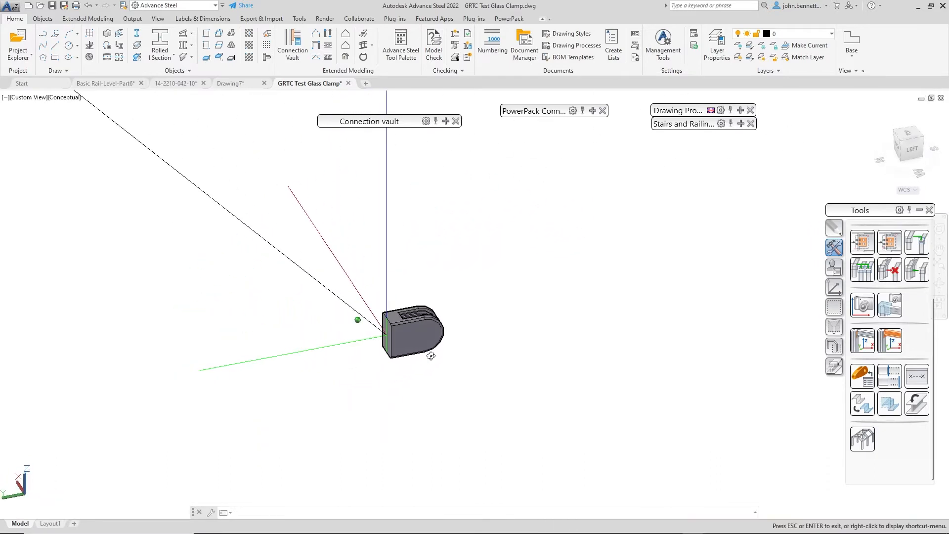
Step: Use 3DROTATE to turn the clamp 90 degrees about an axis through its origin corner
click(413, 332)
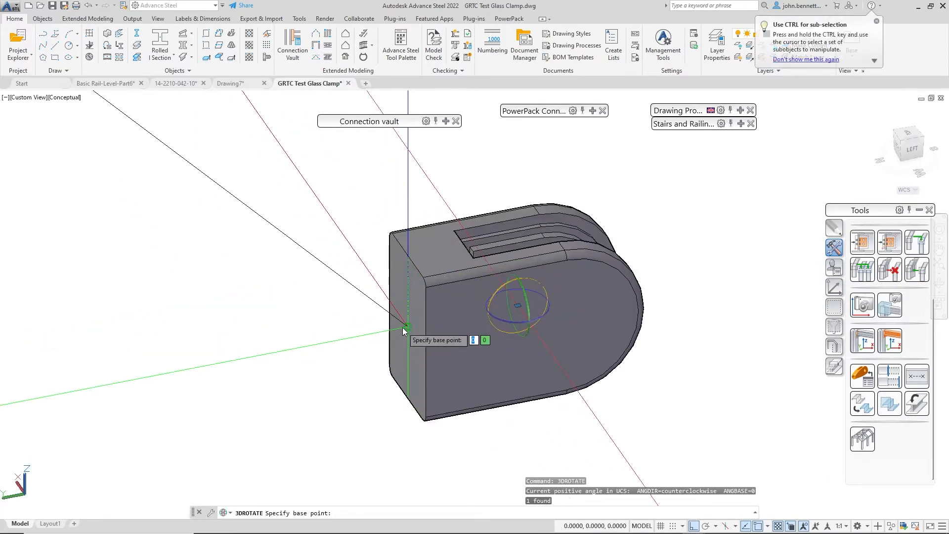
click(404, 330)
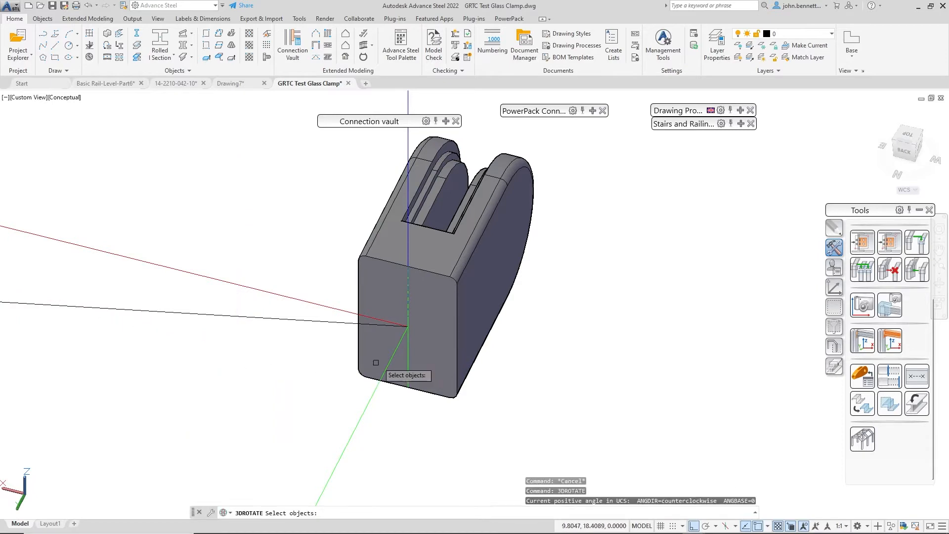
click(436, 272)
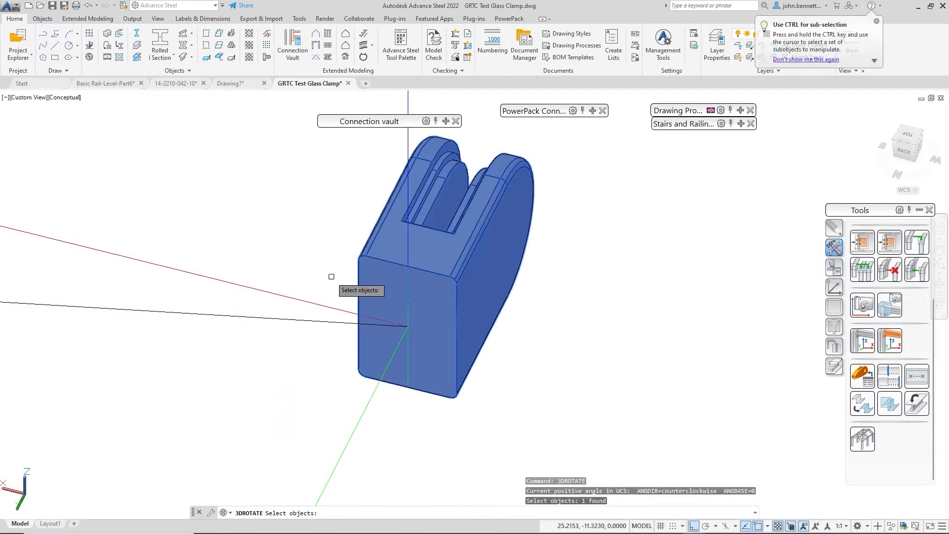
click(408, 326)
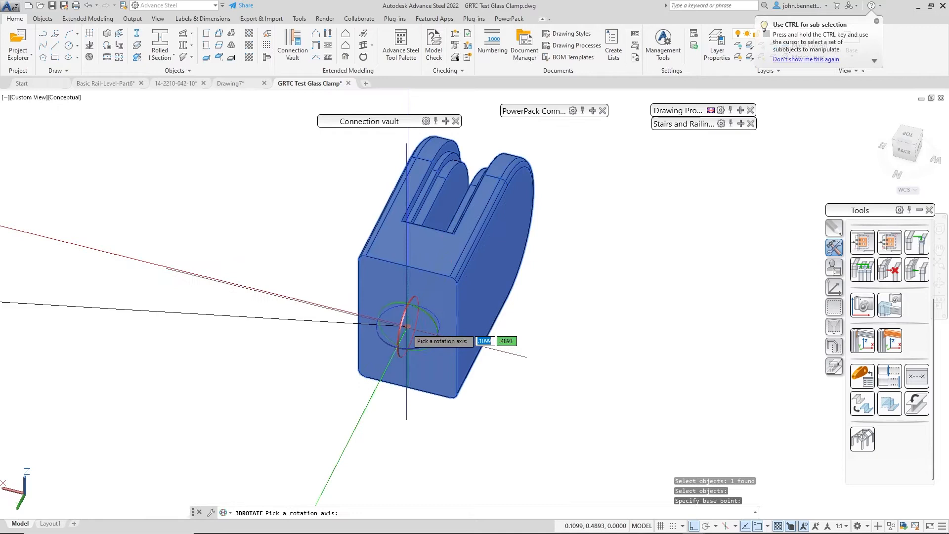
mouse_move(380, 339)
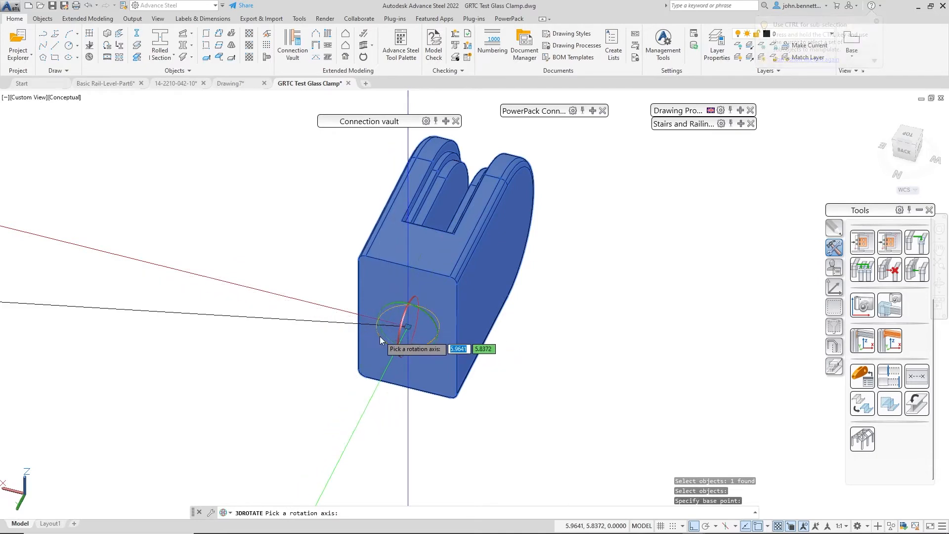
click(398, 326)
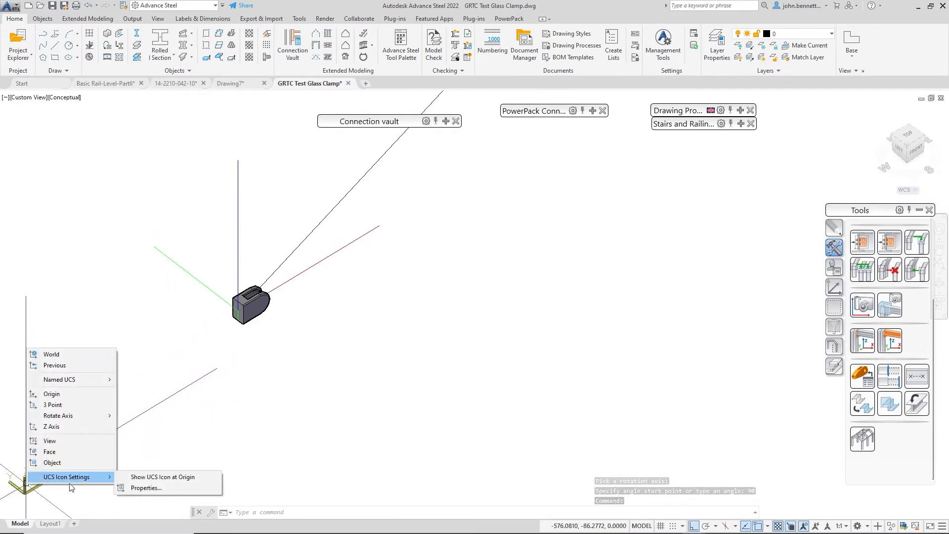
click(162, 477)
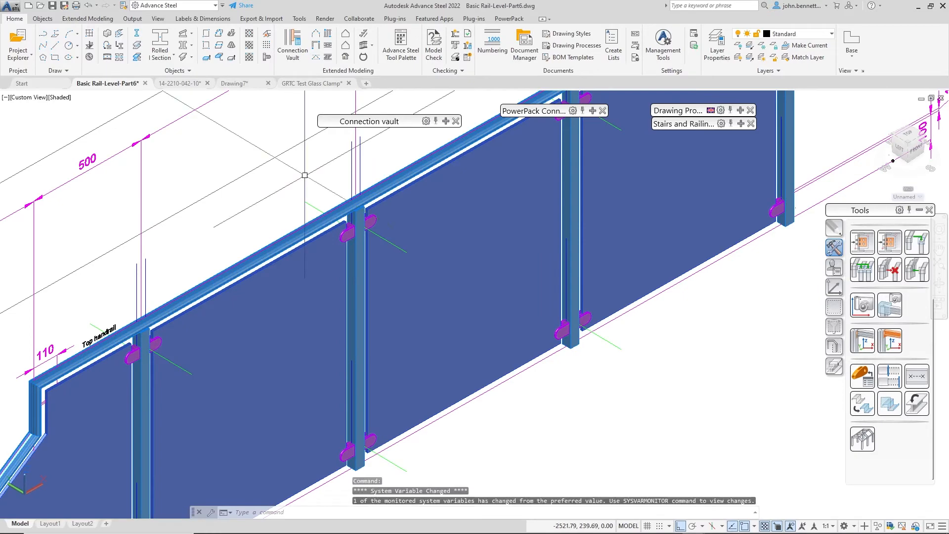
Step: Open Advance Joint Properties from a railing part's right-click menu
scroll(up, 3)
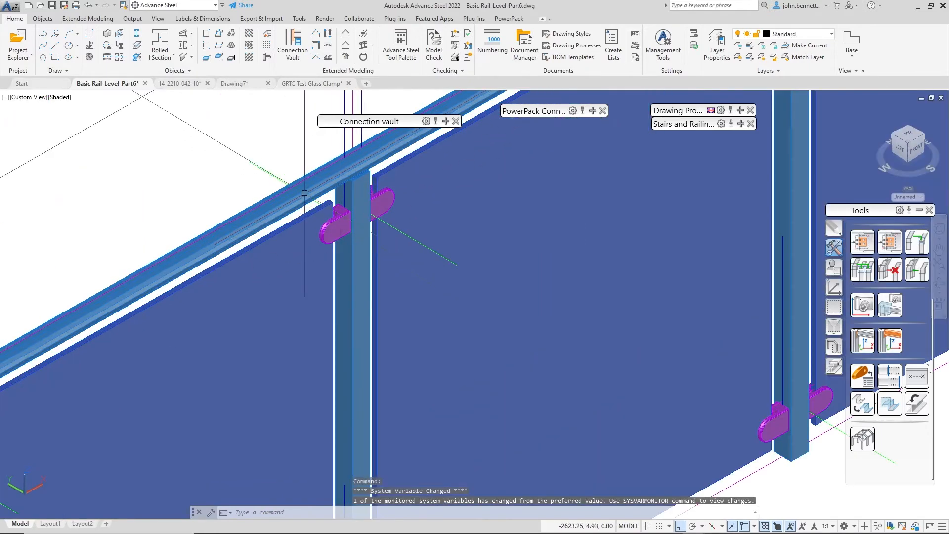
right_click(305, 194)
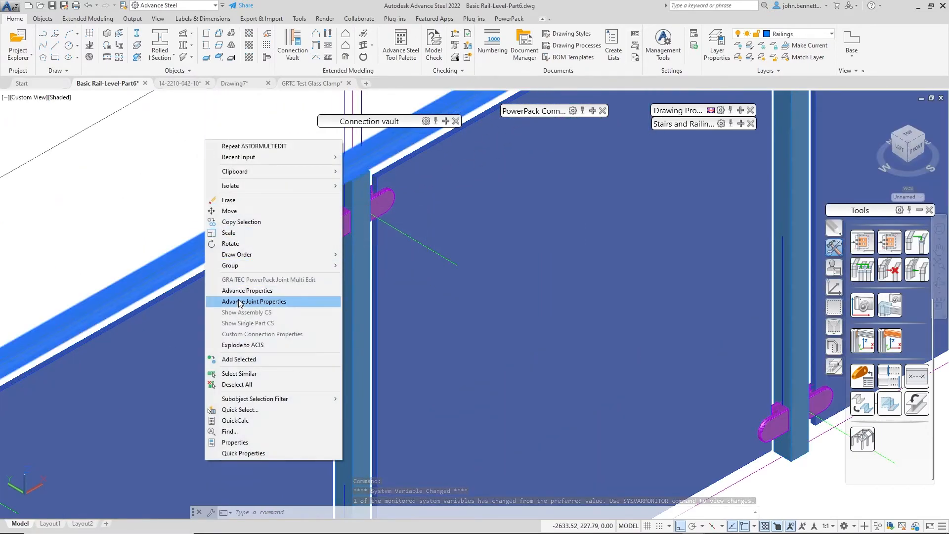
click(254, 301)
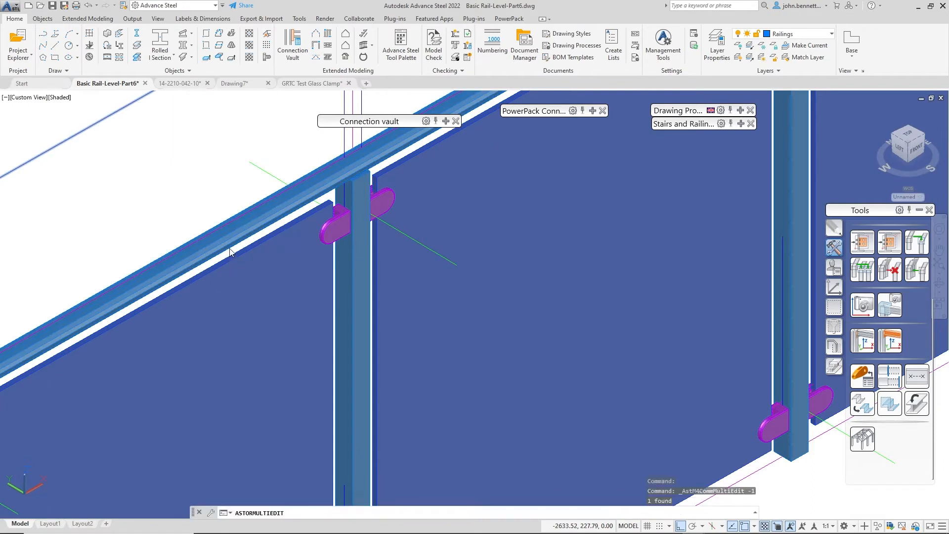
mouse_move(239, 248)
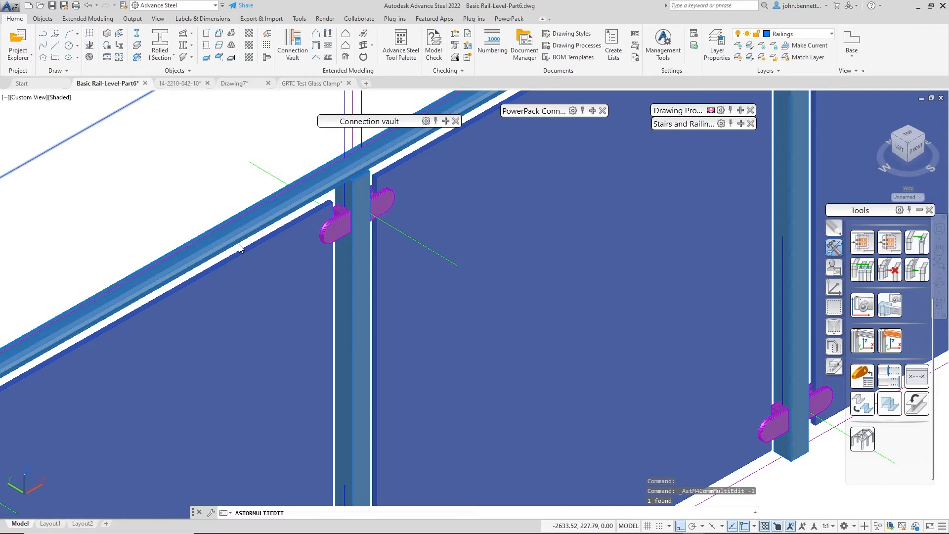
mouse_move(248, 234)
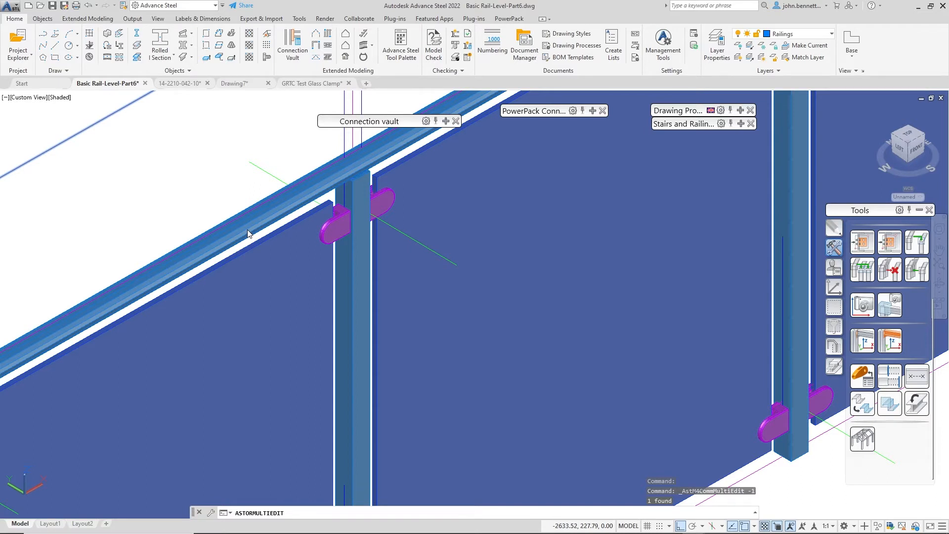
mouse_move(219, 169)
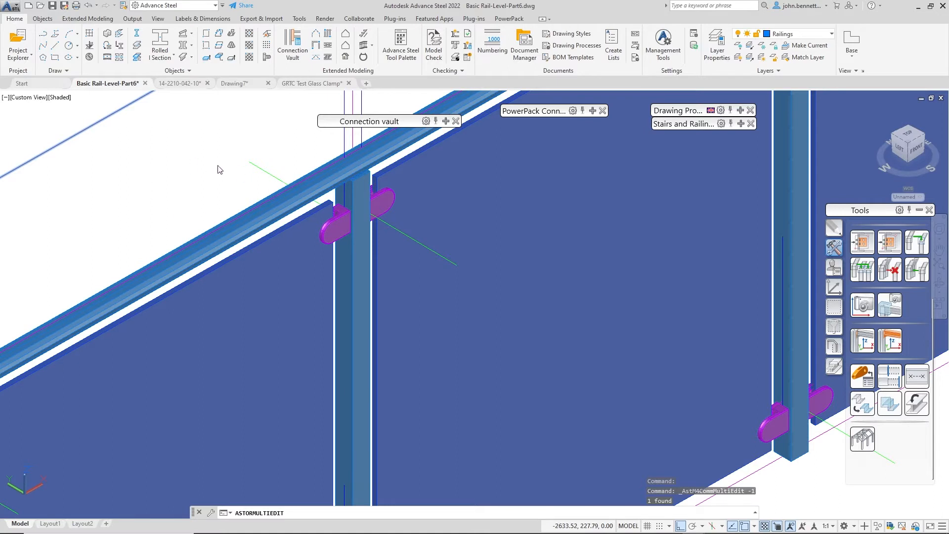
mouse_move(159, 183)
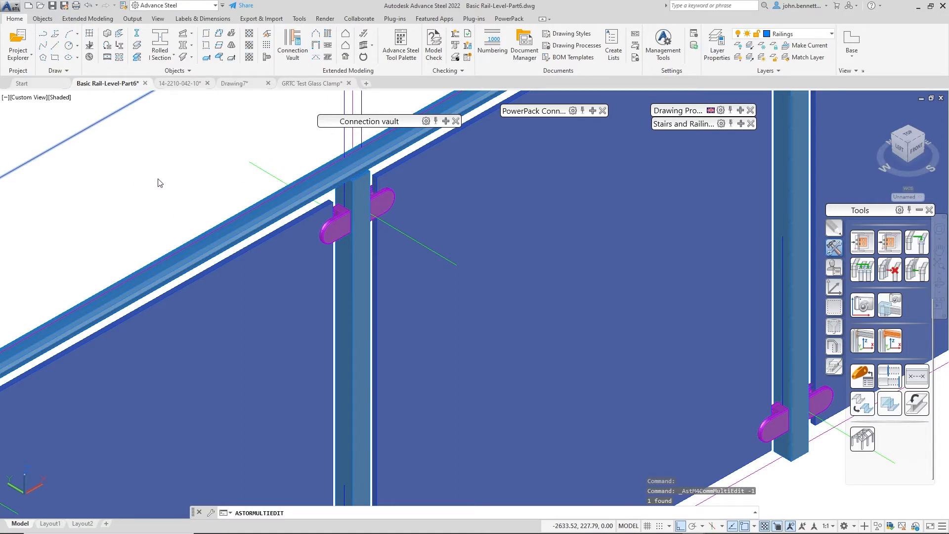
mouse_move(162, 187)
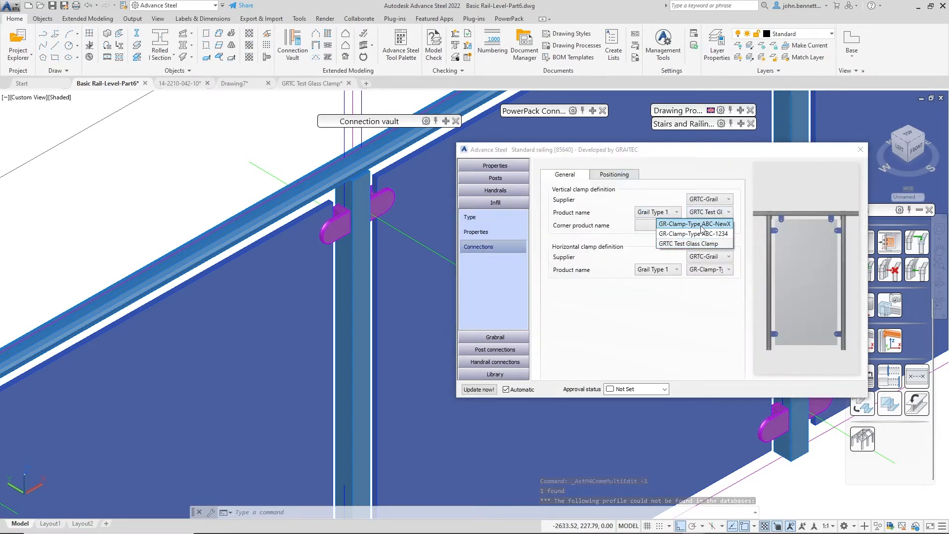
mouse_move(695, 234)
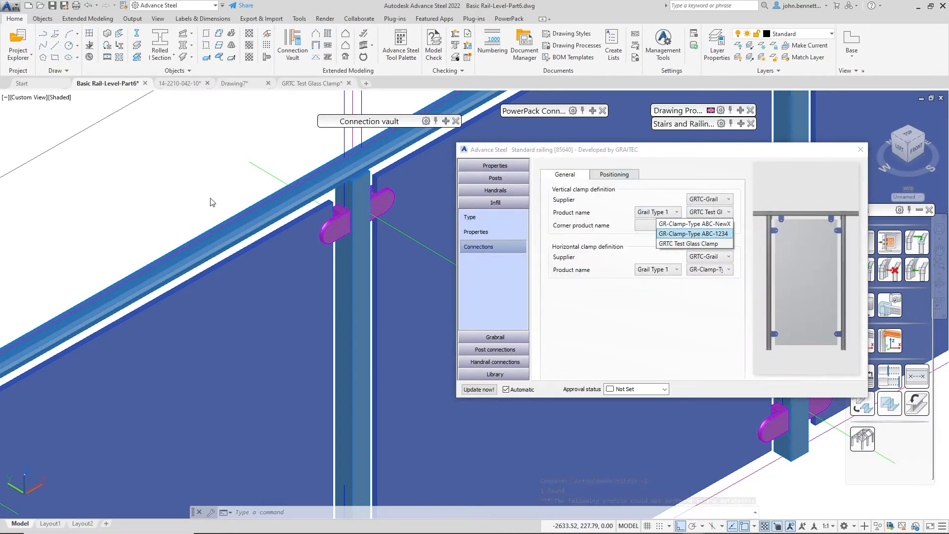
mouse_move(242, 184)
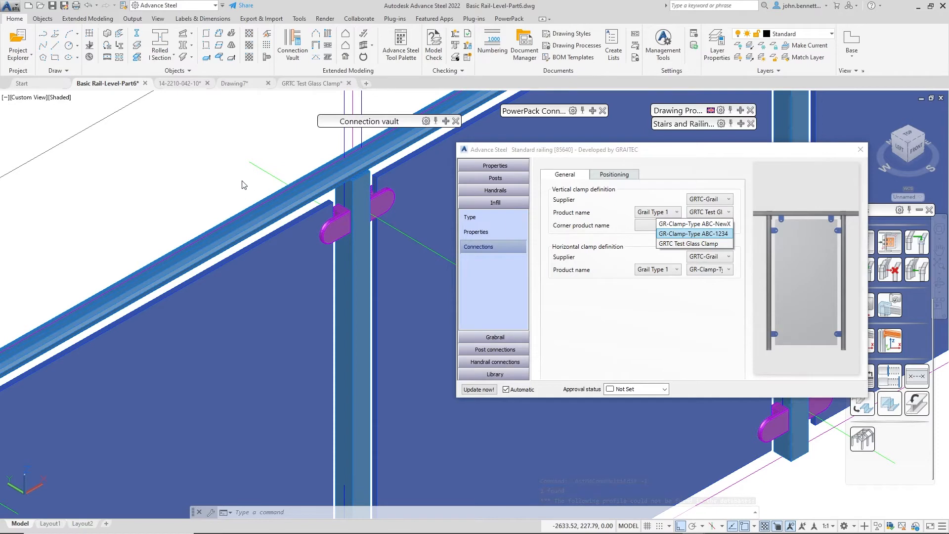
Step: Pick a GR-Clamp vertical clamp product name and close the railing dialog
click(694, 234)
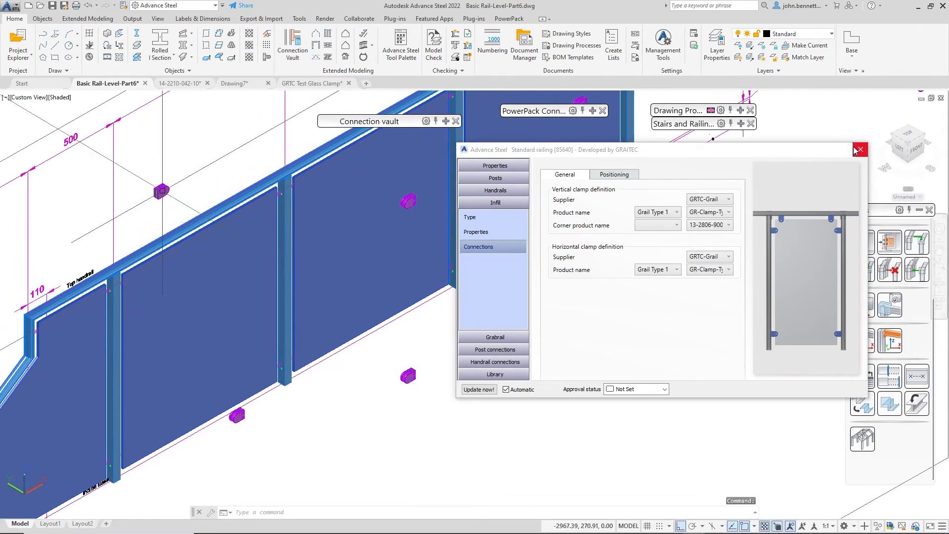
click(858, 149)
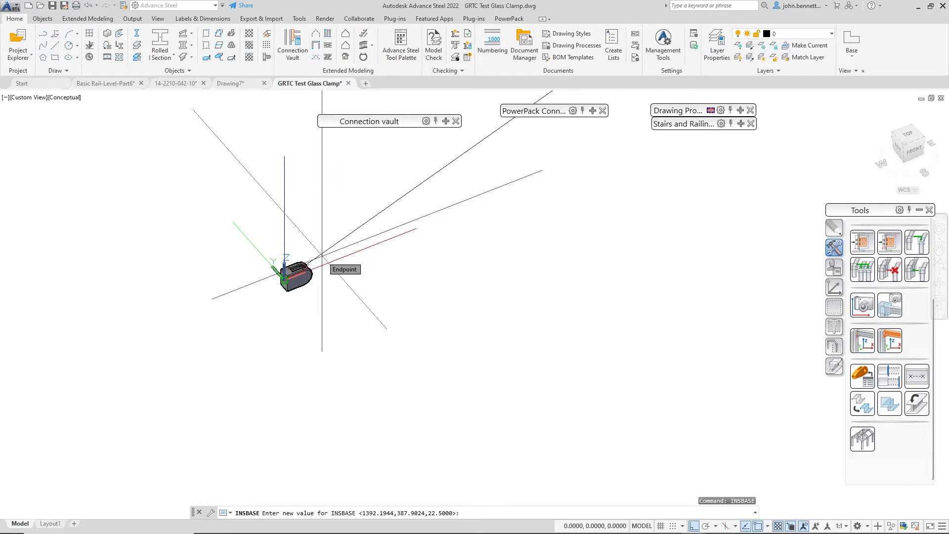
Step: Set the clamp drawing's INSBASE point to 0,0,0 and clear the selection
click(345, 269)
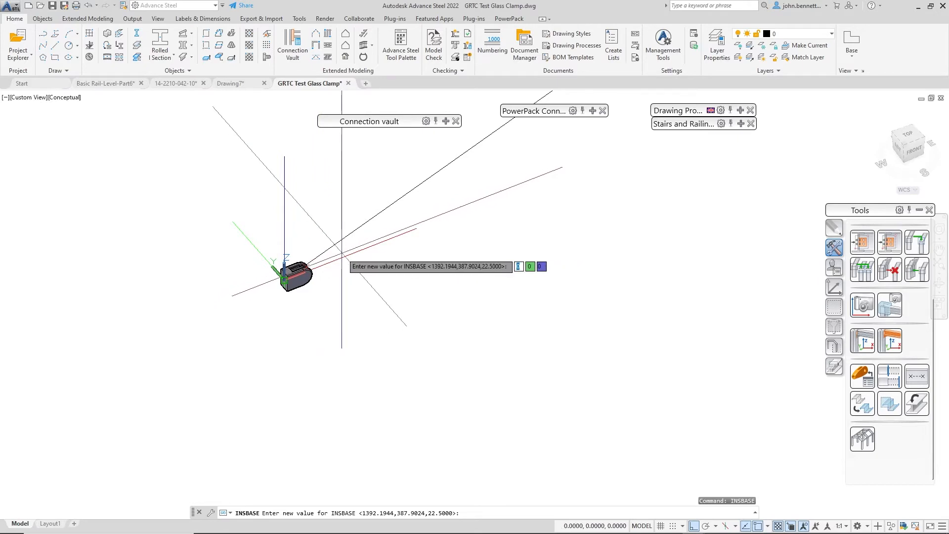
key(Escape)
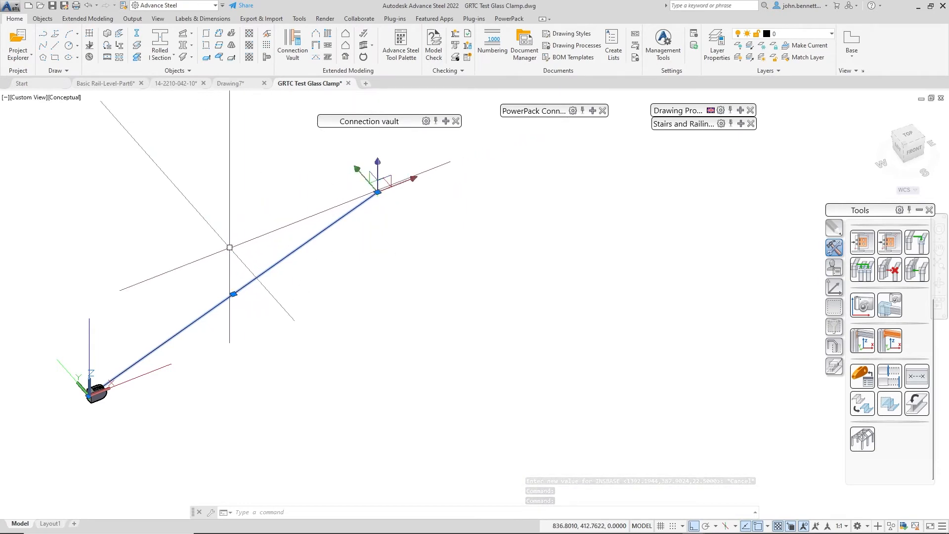
key(Escape)
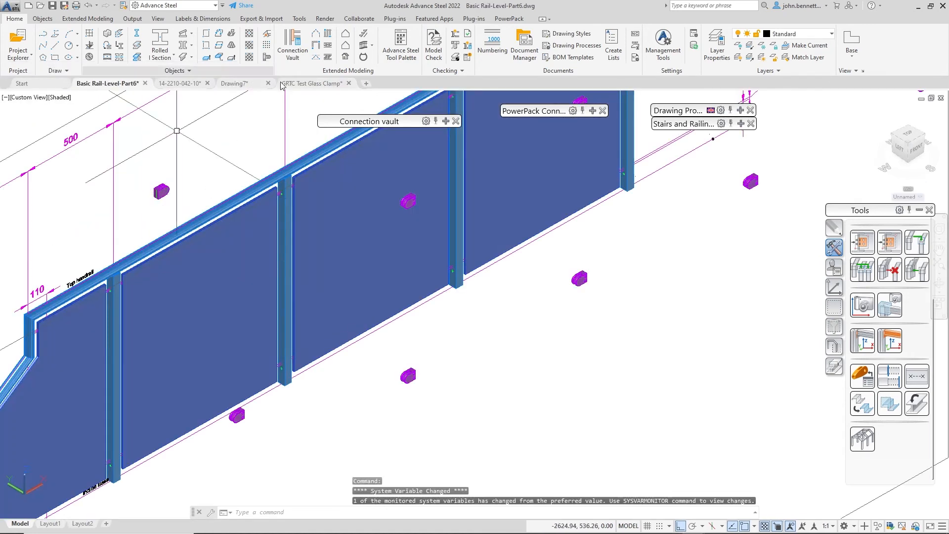
Step: Verify the GRTC Test Glass Clamp insertion base is 0,0,0, then return to the railing drawing
click(310, 83)
text(INSBASE)
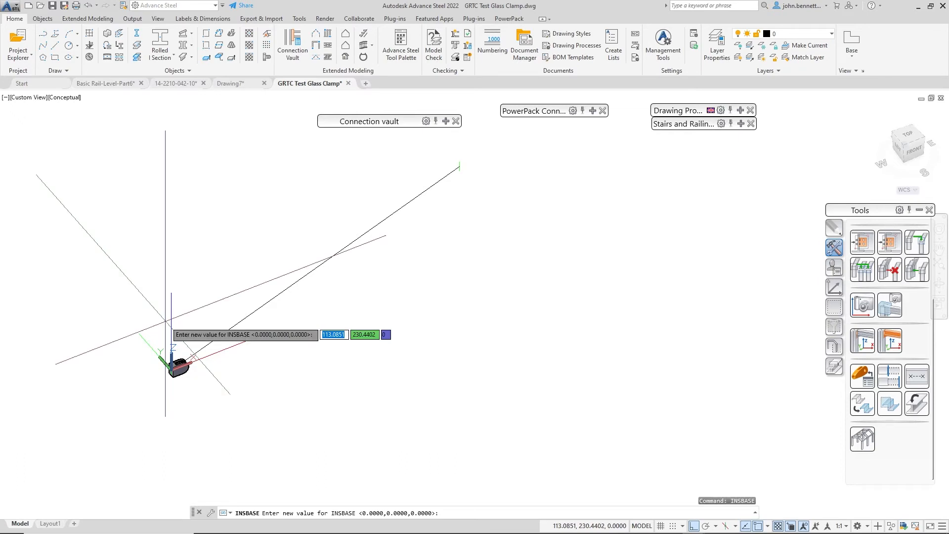
key(Escape)
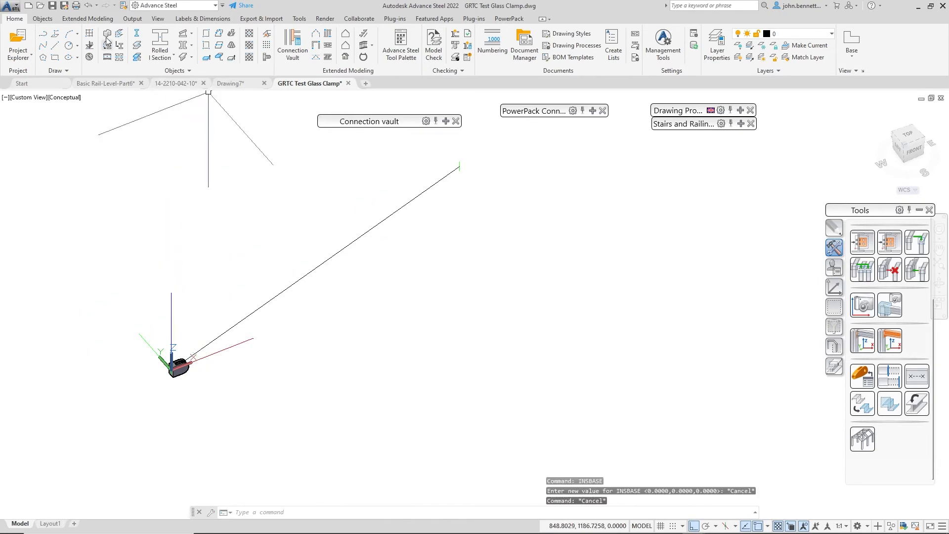
click(106, 83)
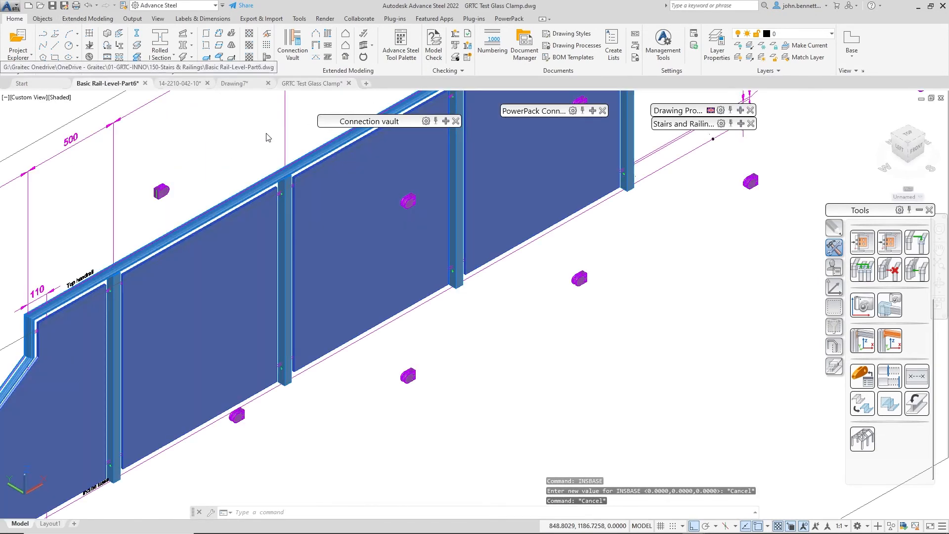
Step: Cancel the stray selection and pick the Basic Rail-Level-Part6 handrail to launch multi-edit
click(239, 187)
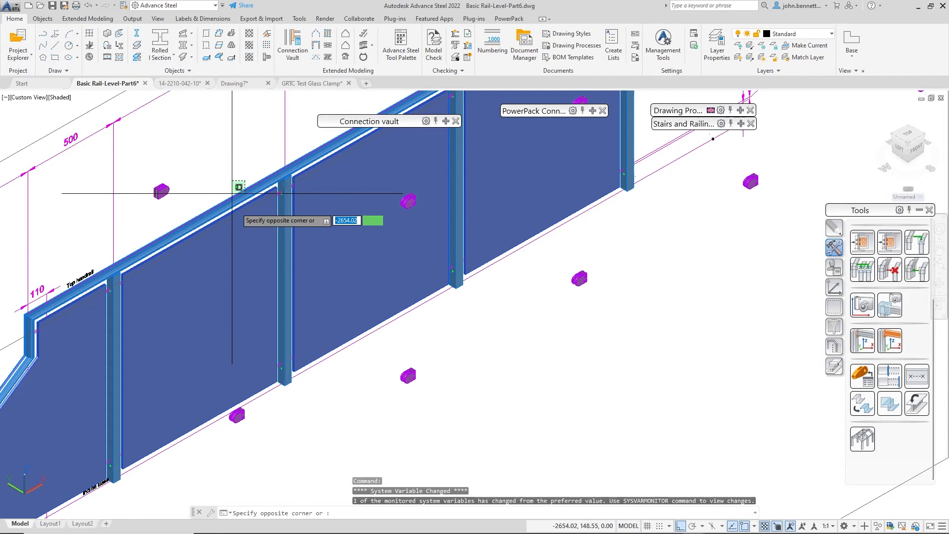
right_click(236, 188)
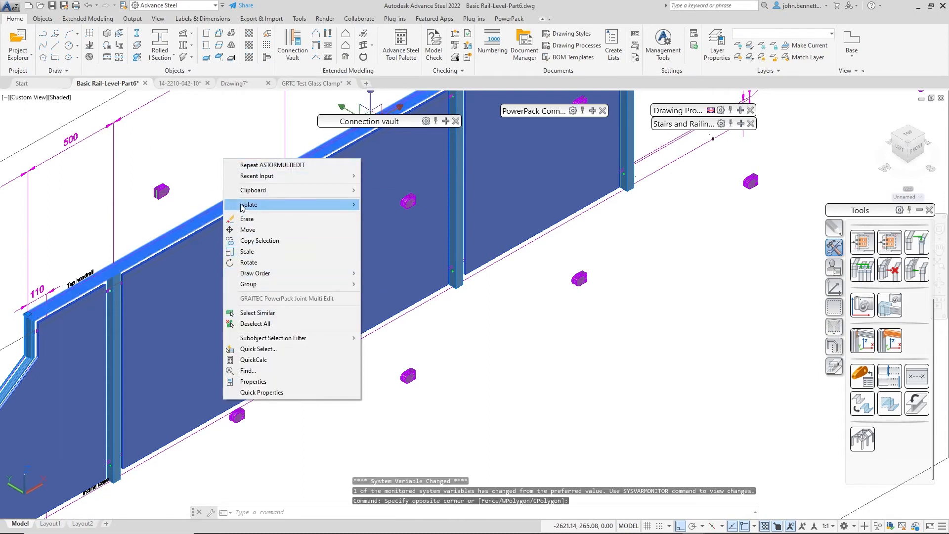
key(Escape)
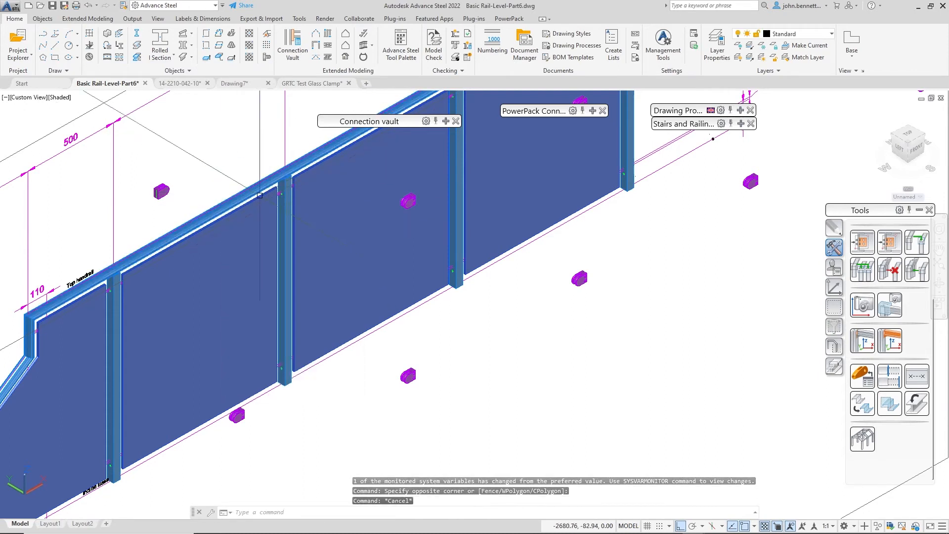
click(247, 168)
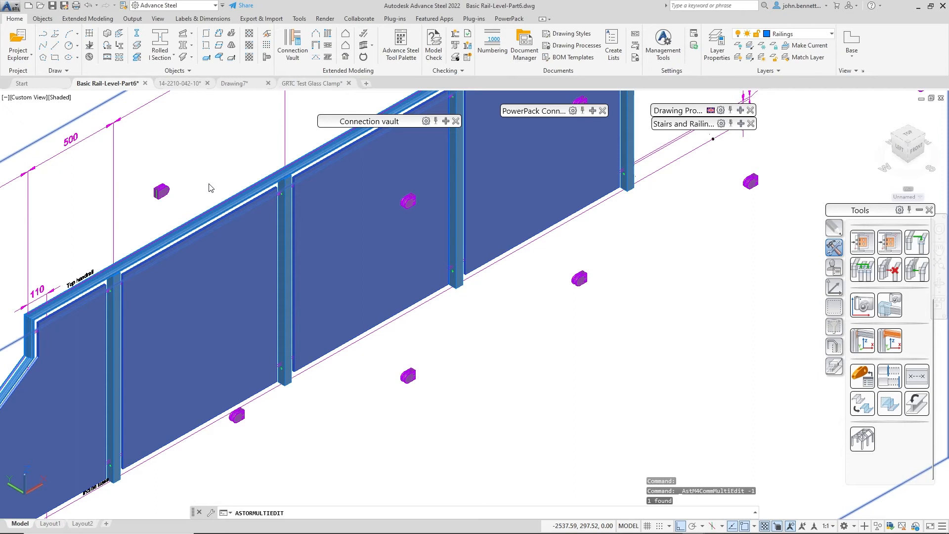
mouse_move(205, 197)
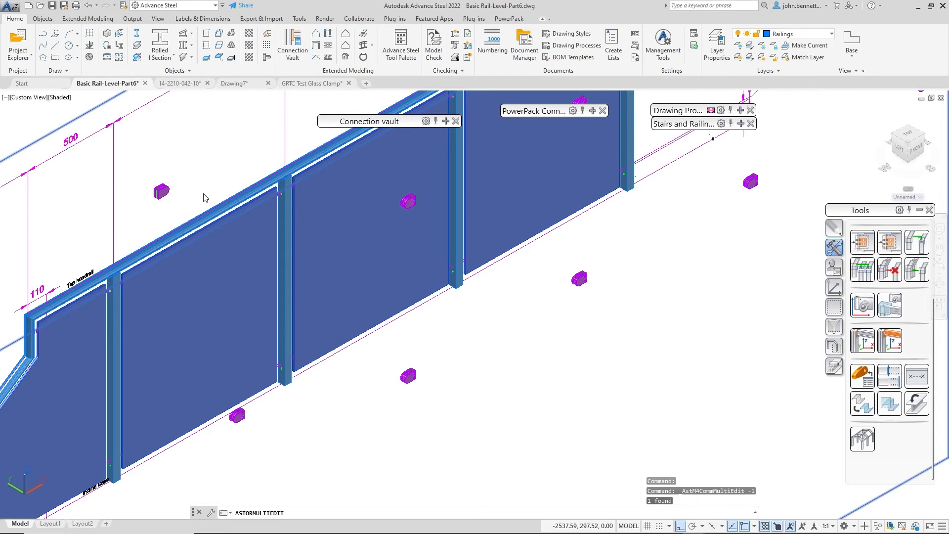
Step: Set the railing's vertical clamp product to GRTC Test Glass Clamp and close the settings
click(408, 200)
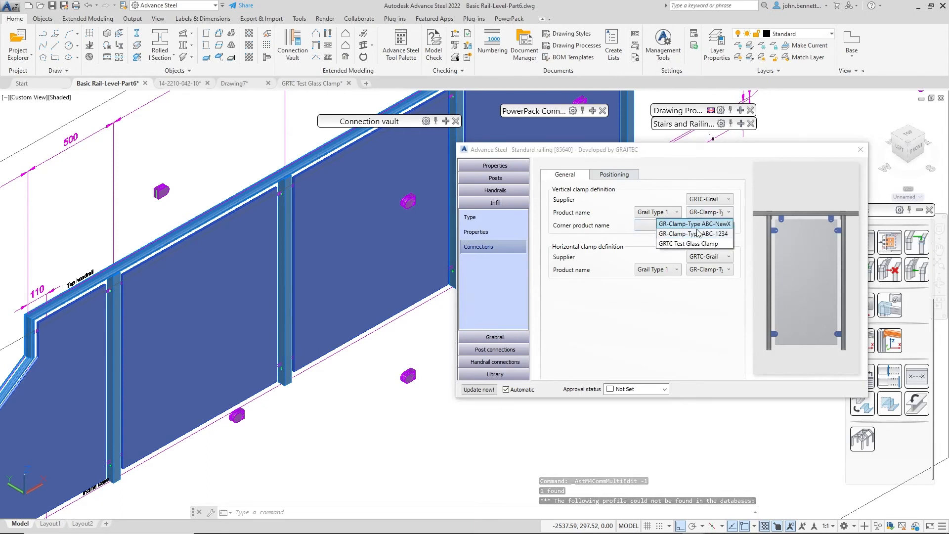
mouse_move(677, 243)
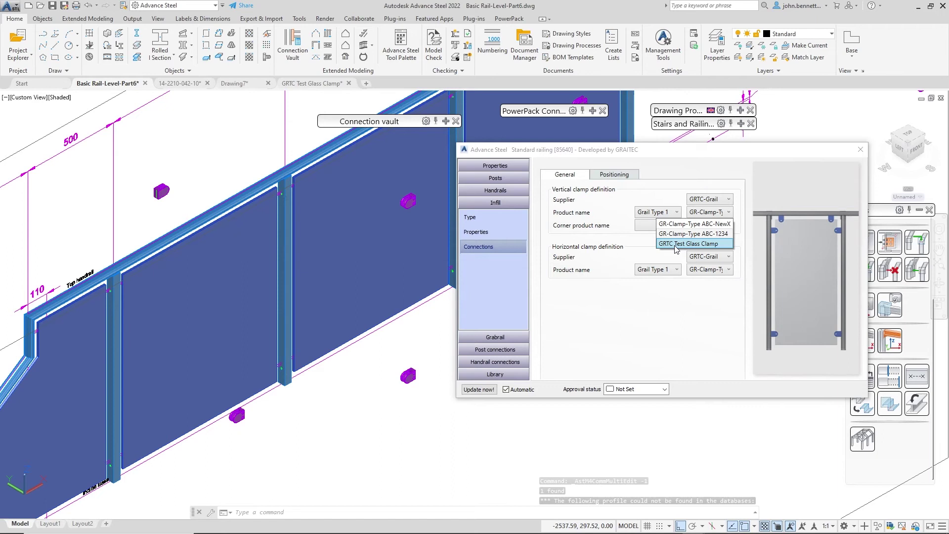
click(693, 243)
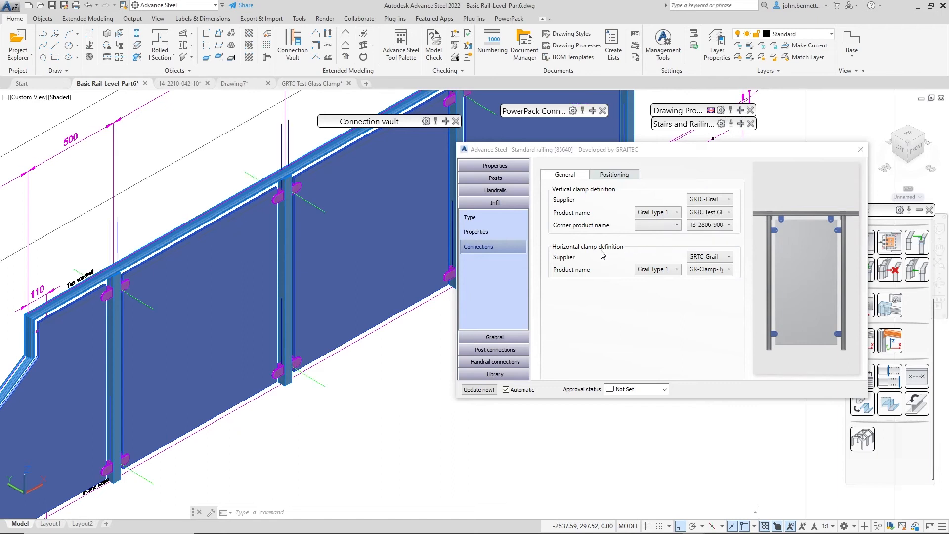
mouse_move(288, 238)
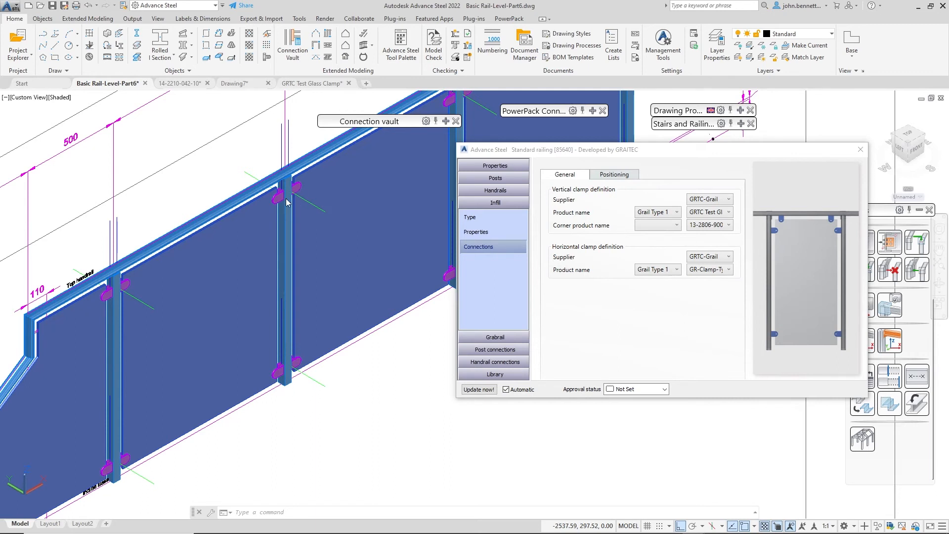
mouse_move(269, 187)
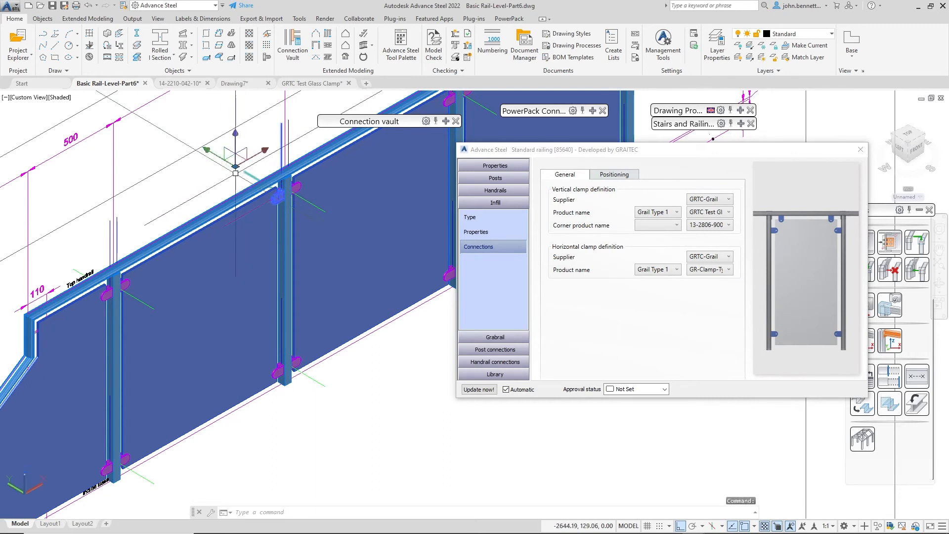
mouse_move(326, 196)
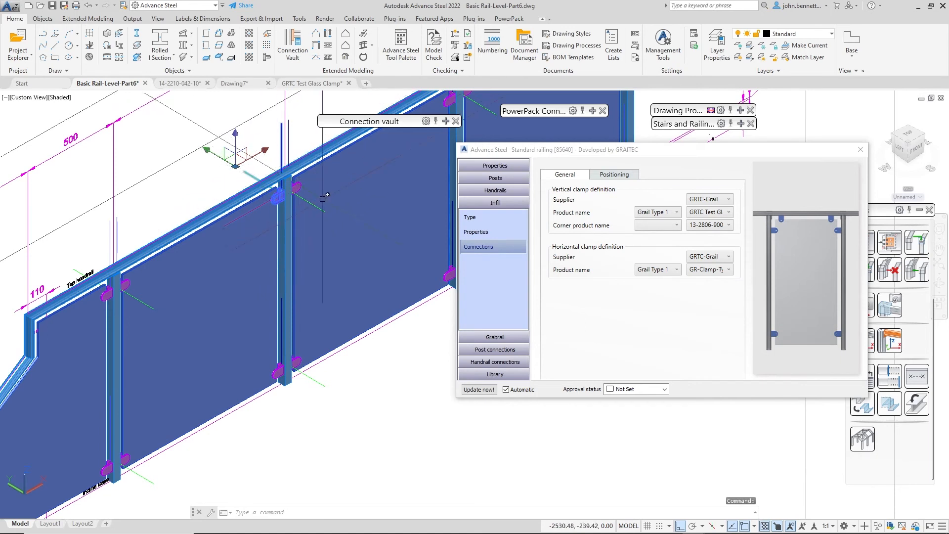
mouse_move(194, 190)
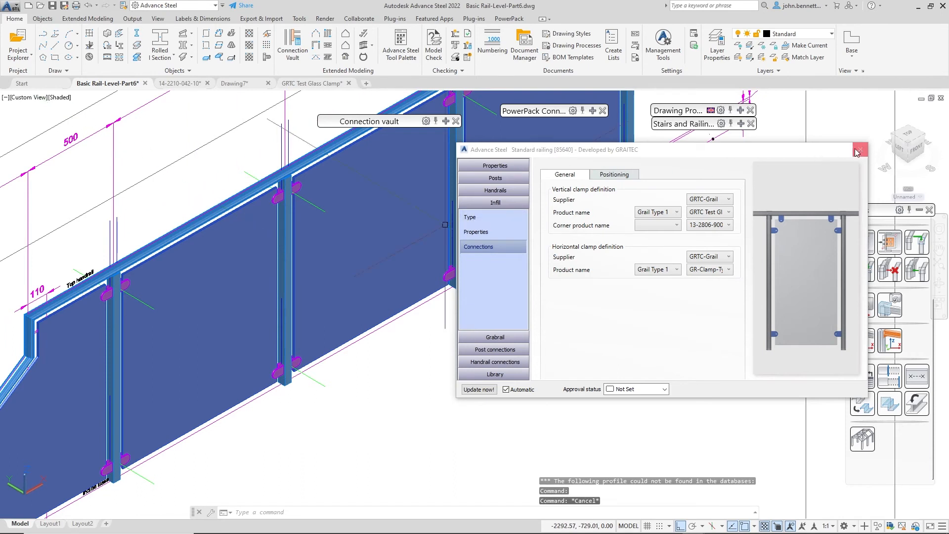
click(857, 150)
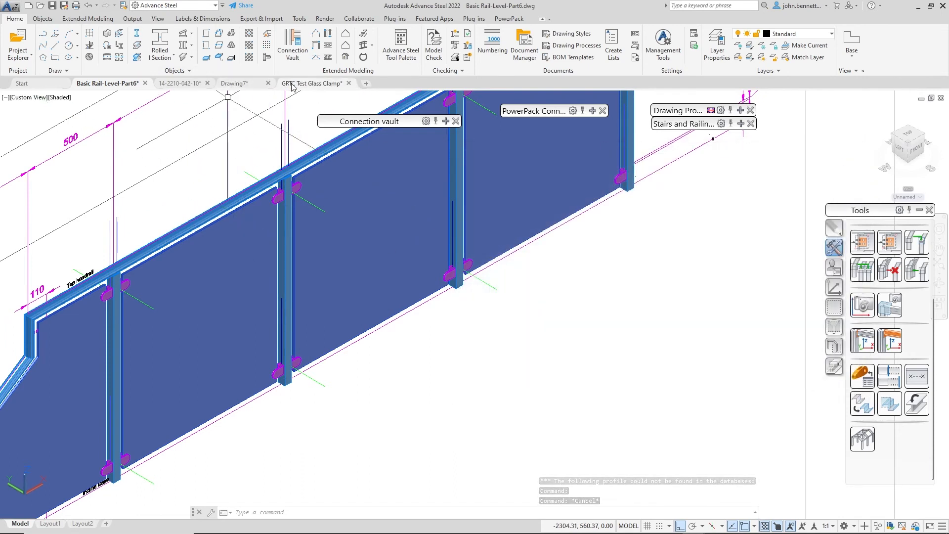
Step: Switch to the GRTC Test Glass Clamp drawing and open the Layer Properties Manager
click(310, 83)
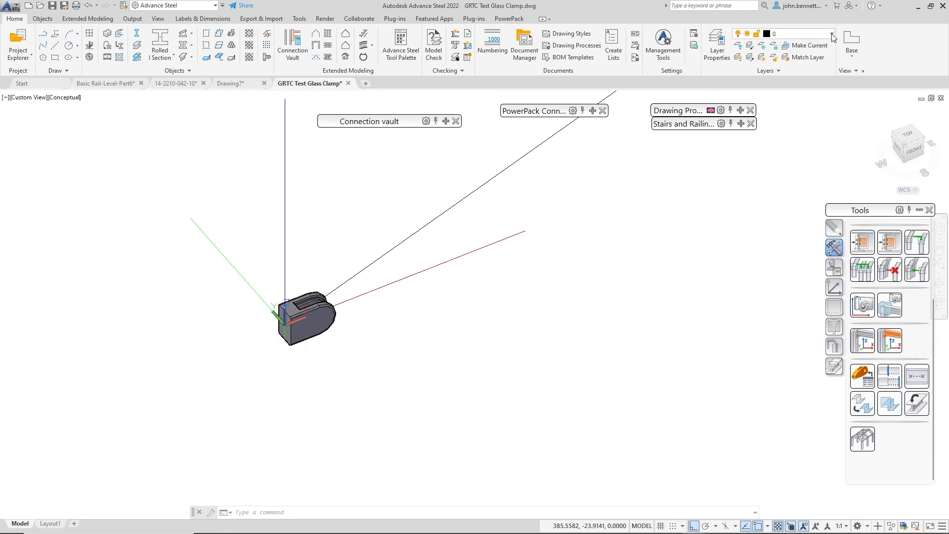
click(832, 34)
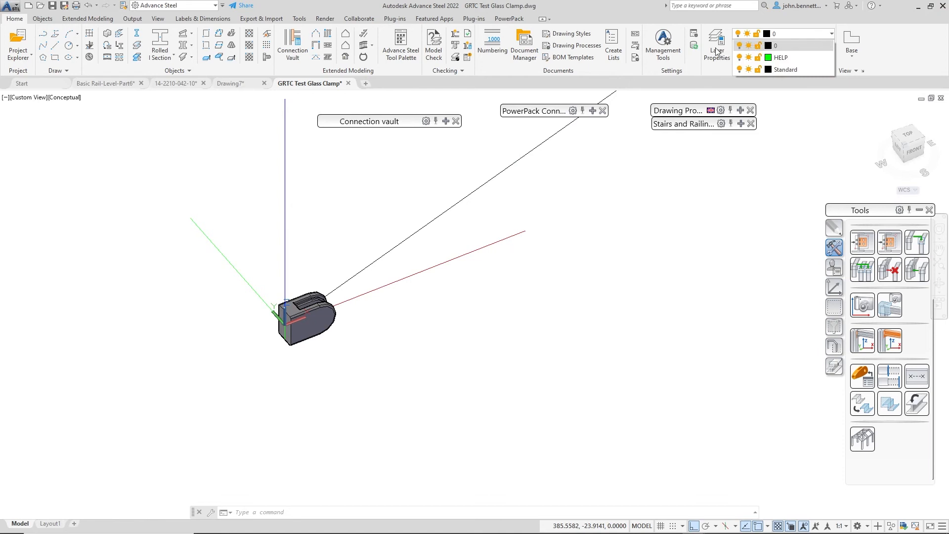
click(716, 44)
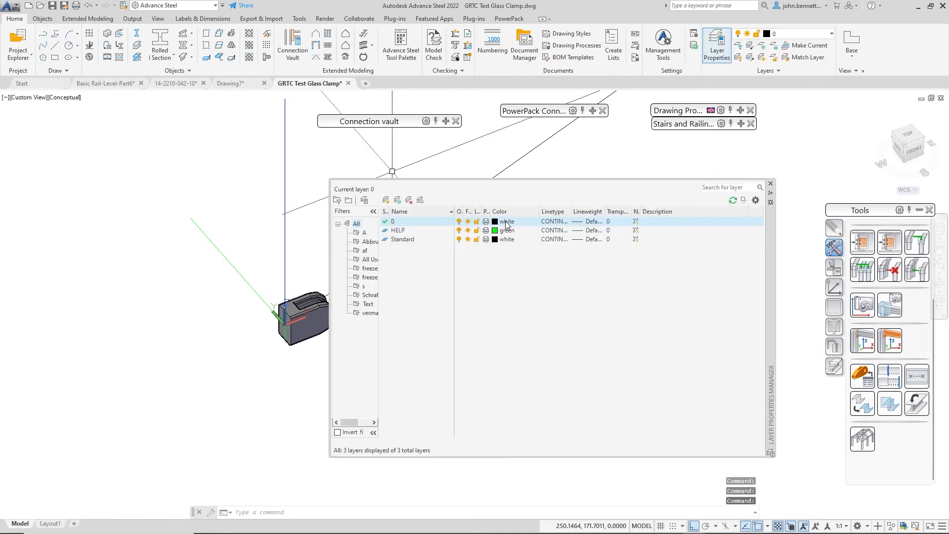
Step: Create a layer named 'clamp' with purple index colour 190
click(494, 221)
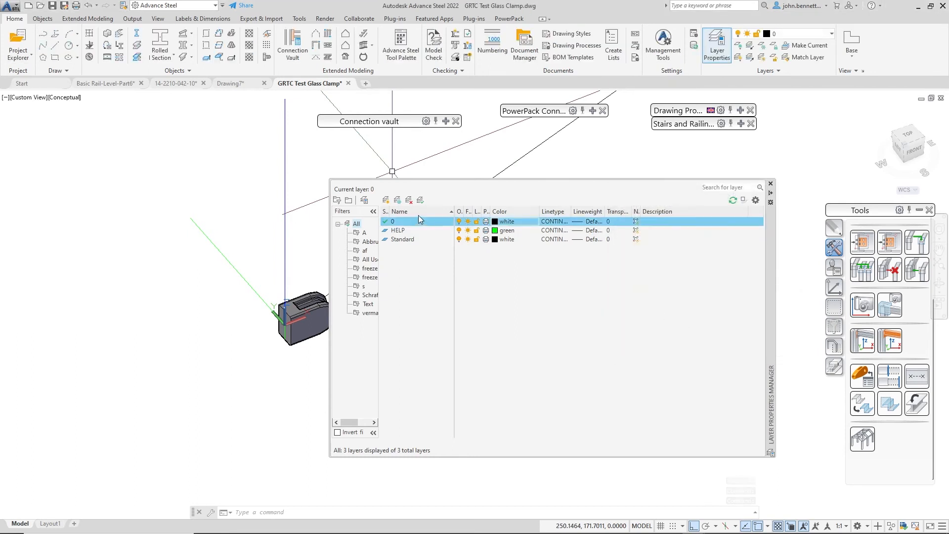
mouse_move(442, 270)
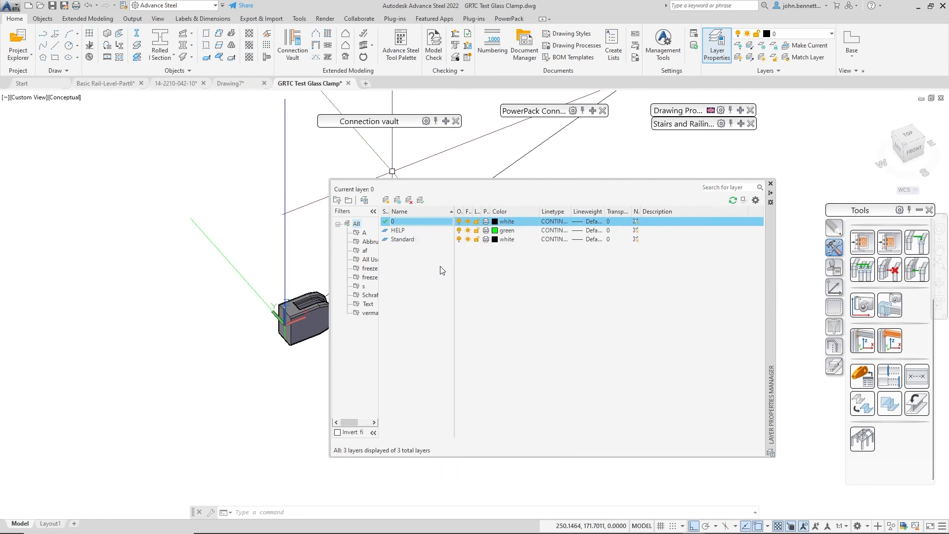
click(385, 199)
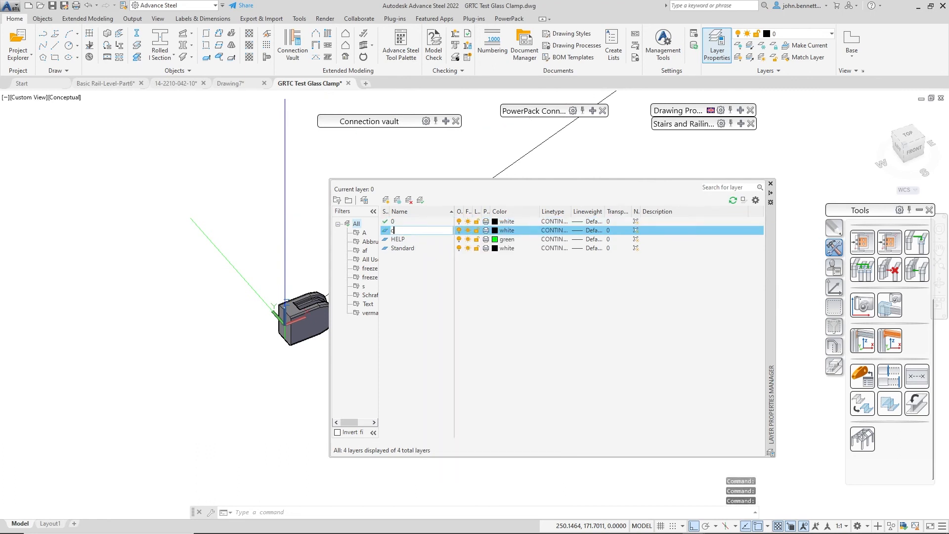
text(lamp)
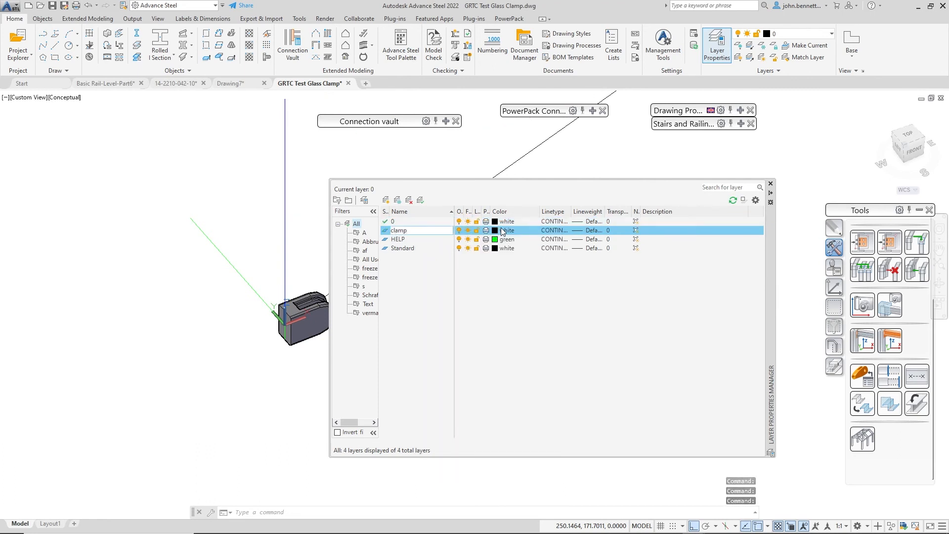
click(494, 230)
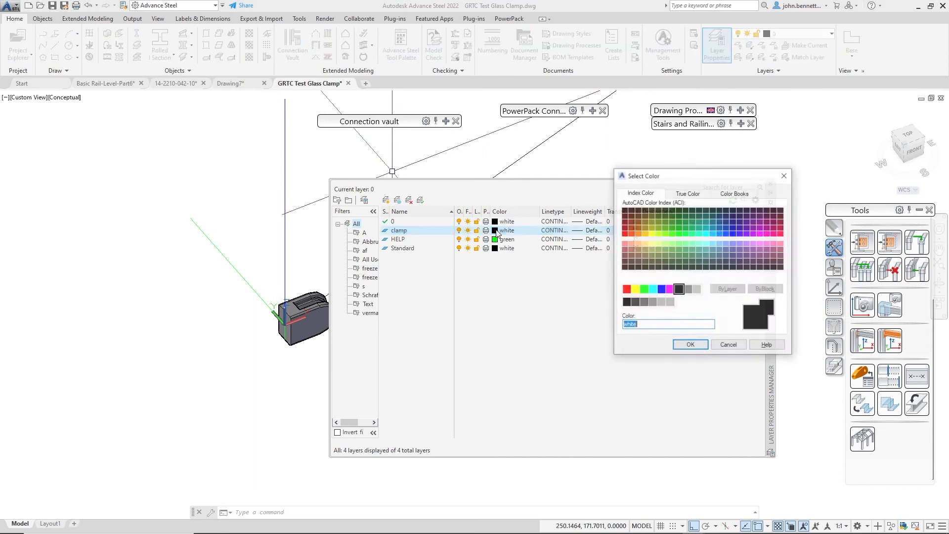
mouse_move(753, 234)
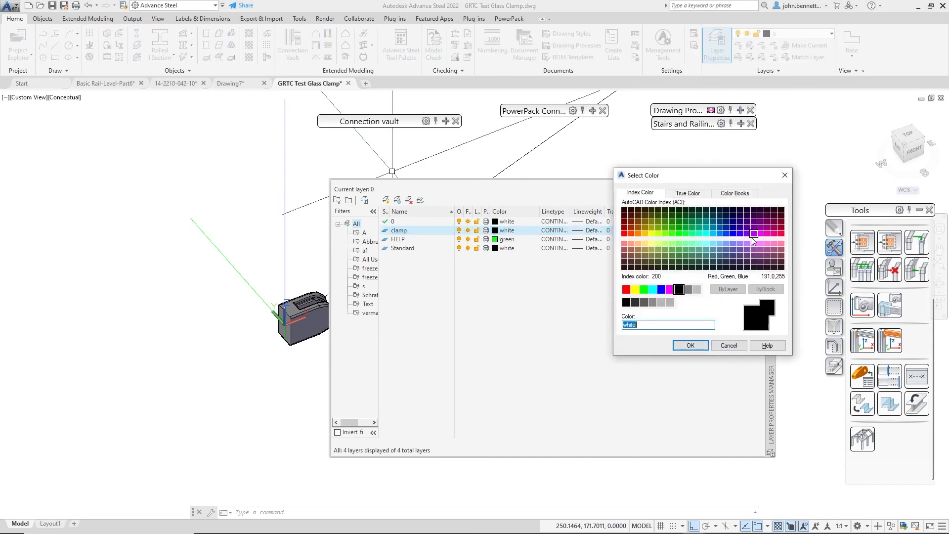
click(747, 232)
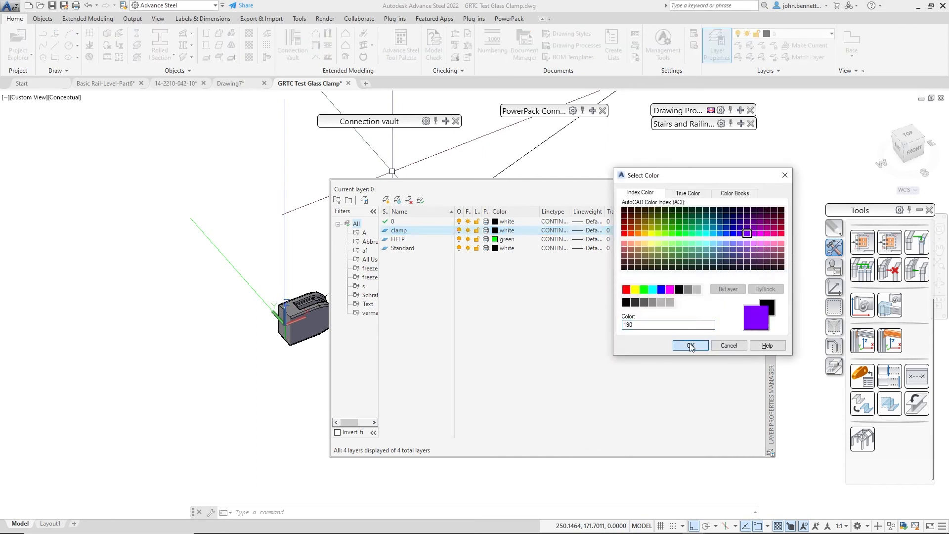
click(689, 345)
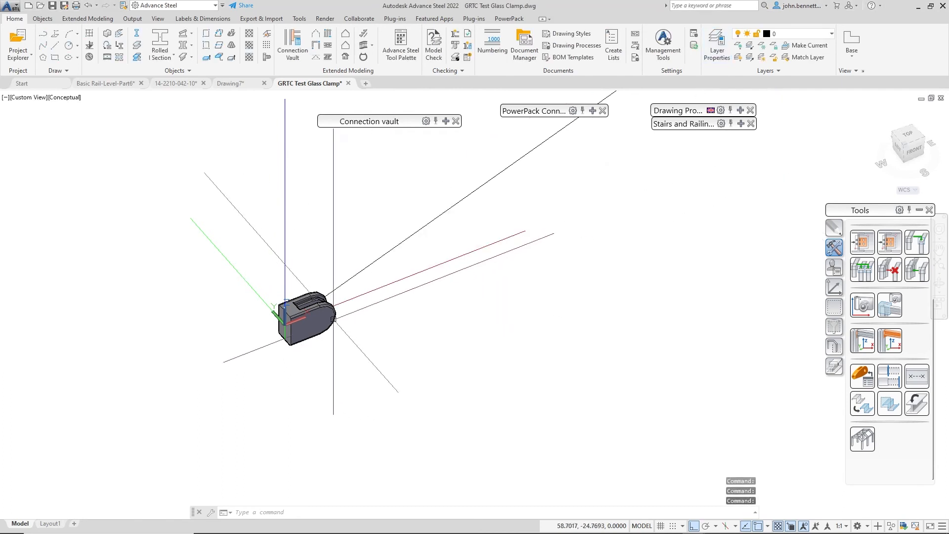
Step: Move the clamp solid onto the clamp layer and delete the stray construction line
click(306, 318)
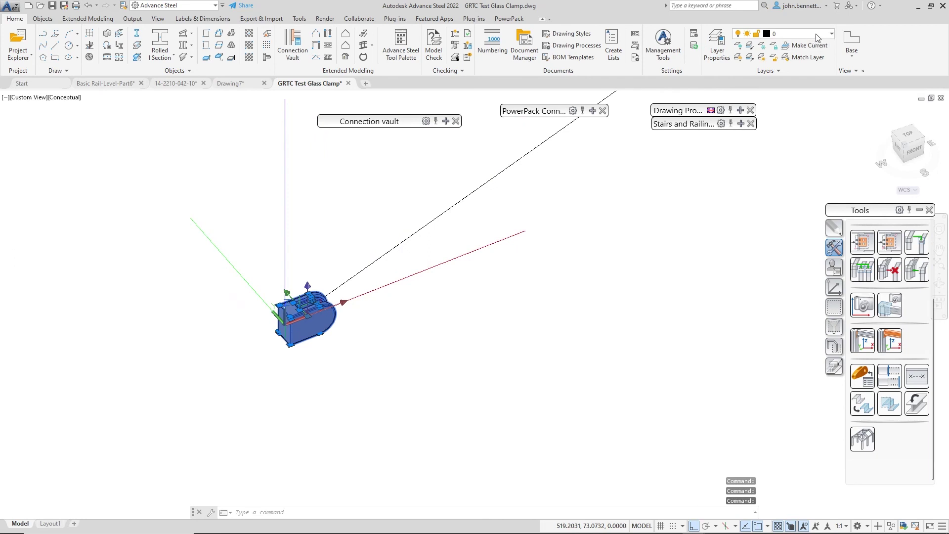
click(831, 33)
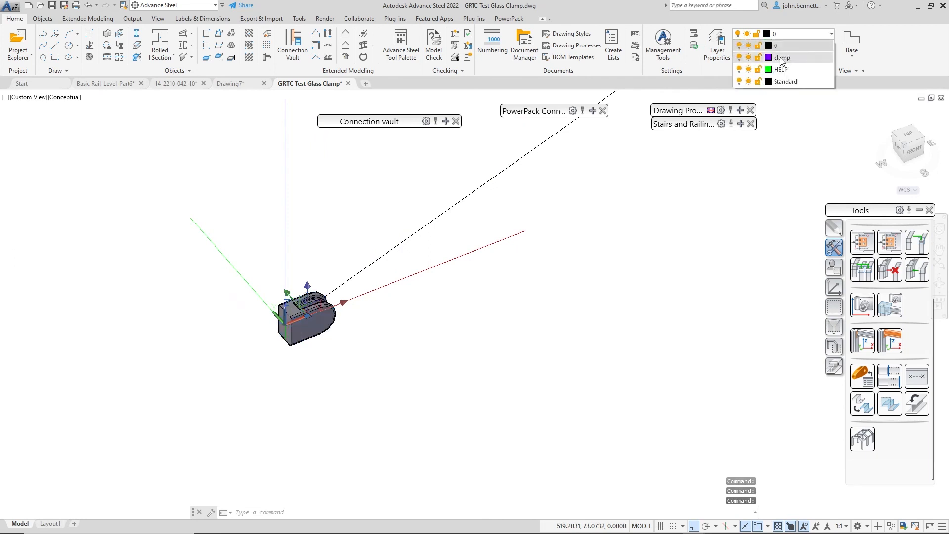
click(780, 57)
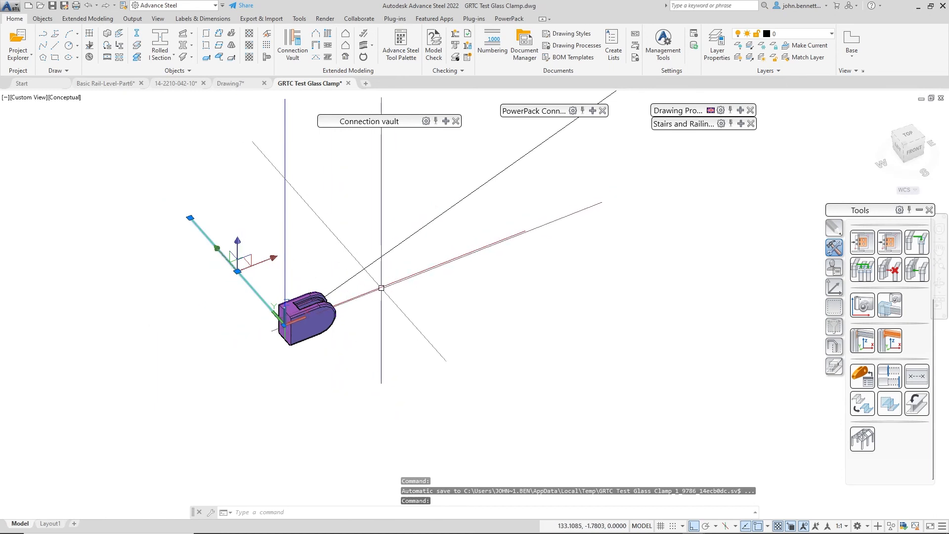
key(Delete)
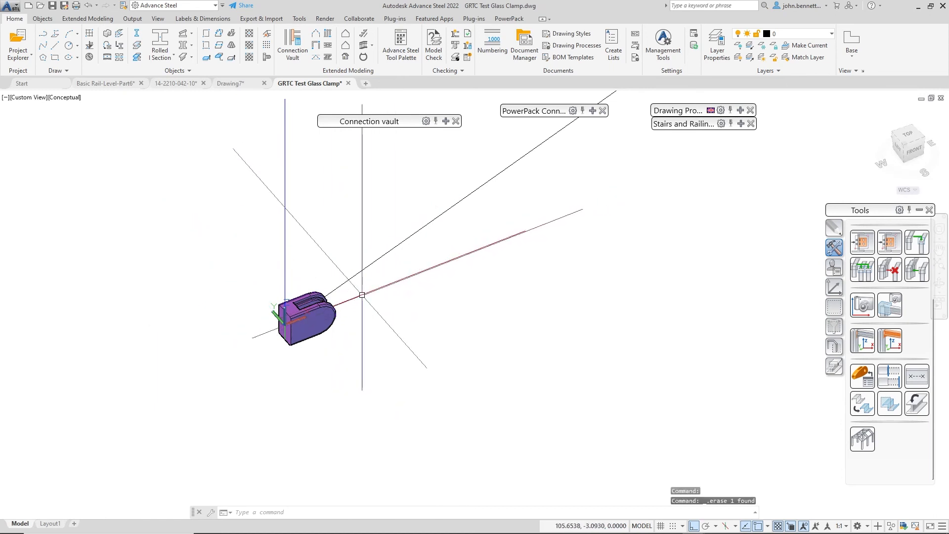